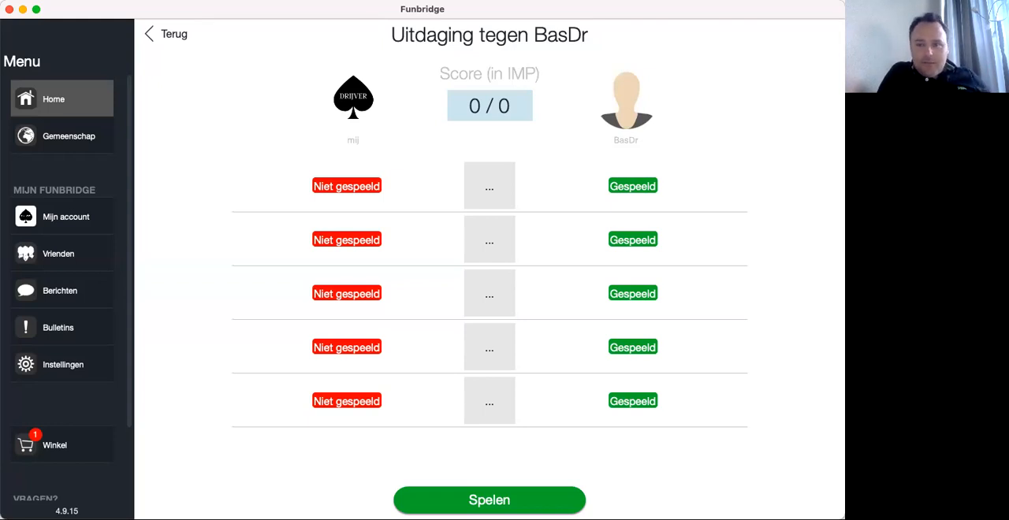
mouse_move(539, 157)
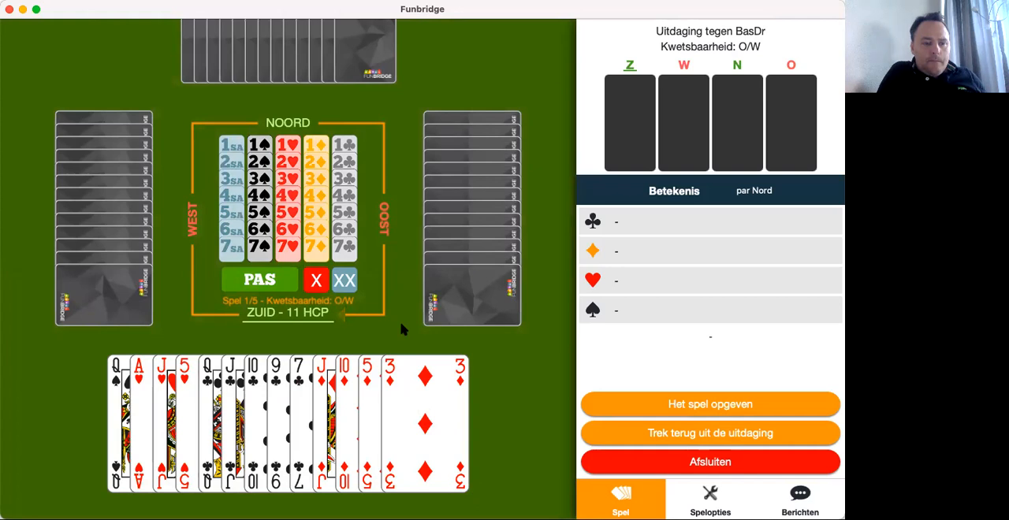
mouse_move(258, 281)
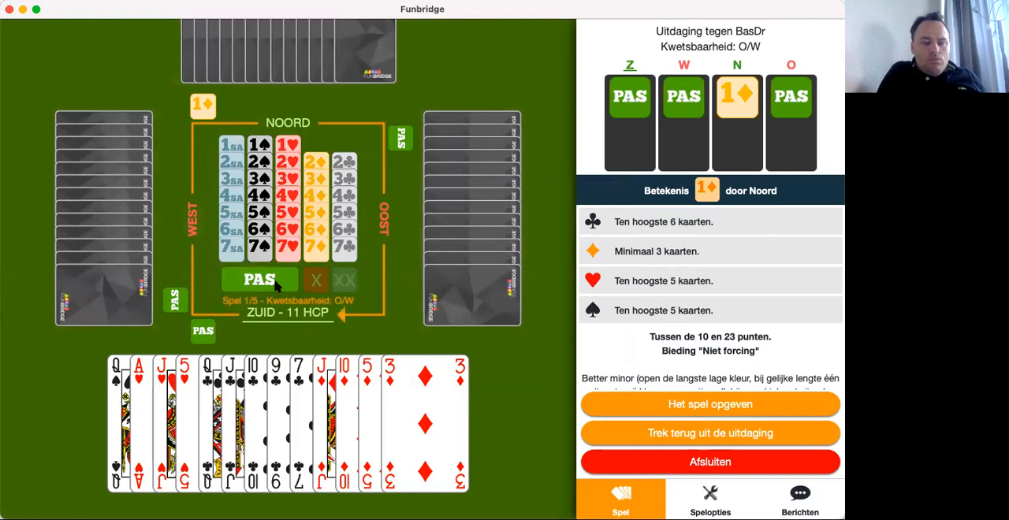
mouse_move(292, 166)
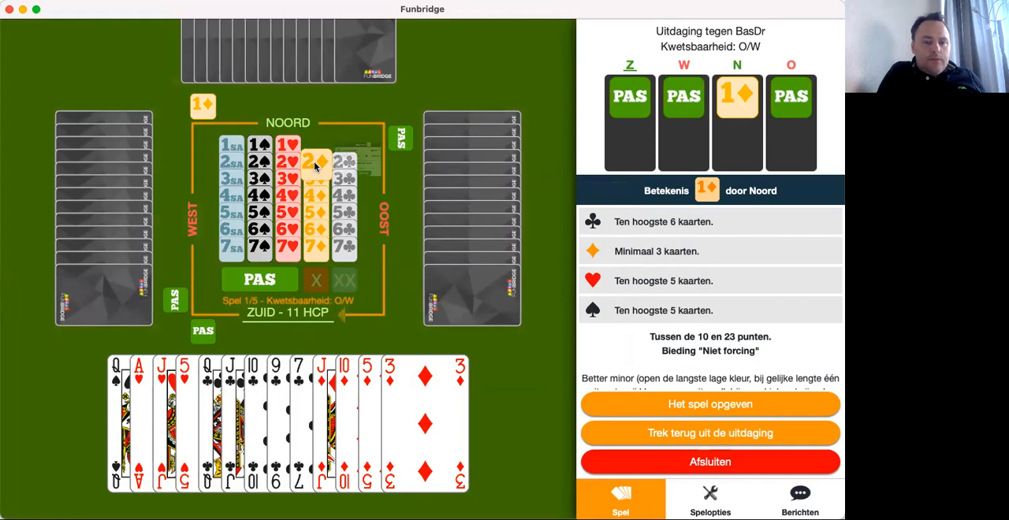
Step: Bid 2♦ in response to North's 1♦ opening and confirm it
left_click(316, 161)
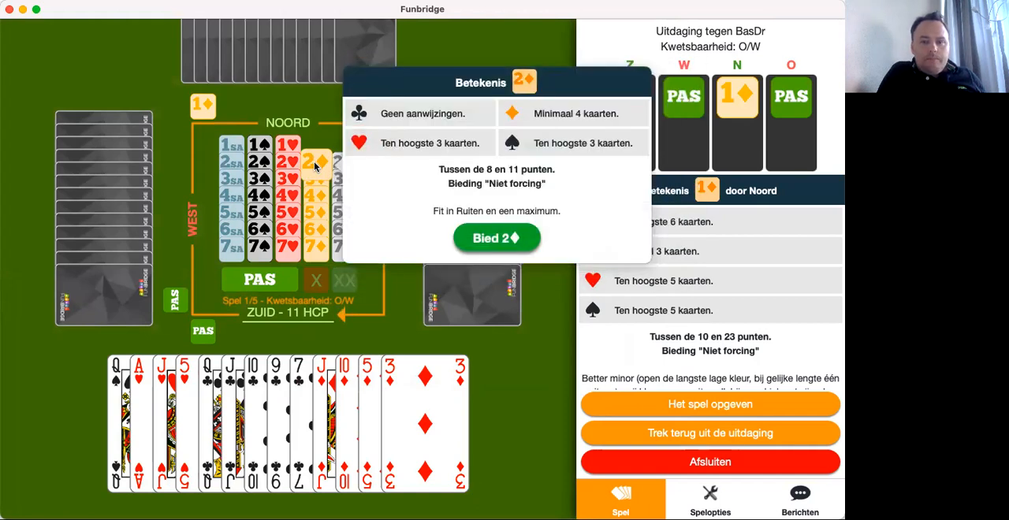
left_click(496, 236)
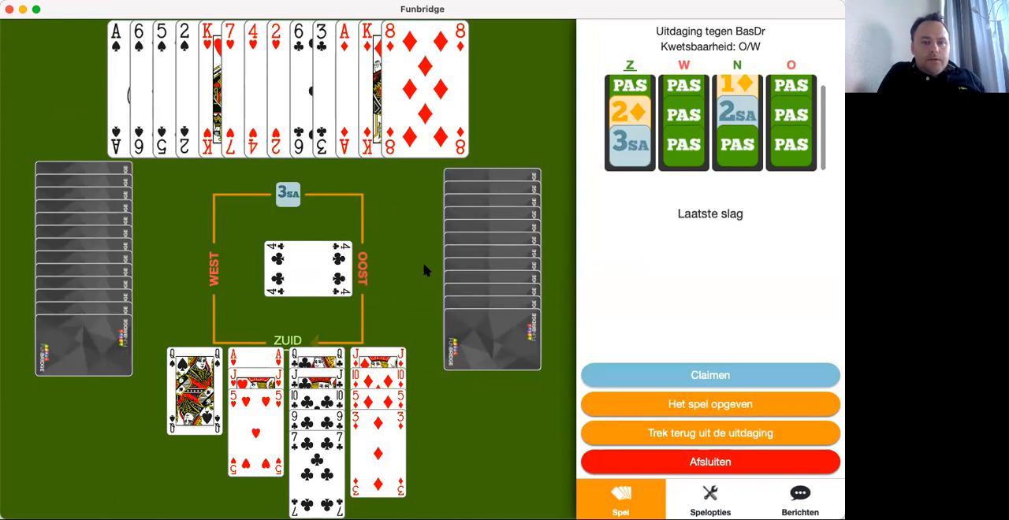
mouse_move(378, 287)
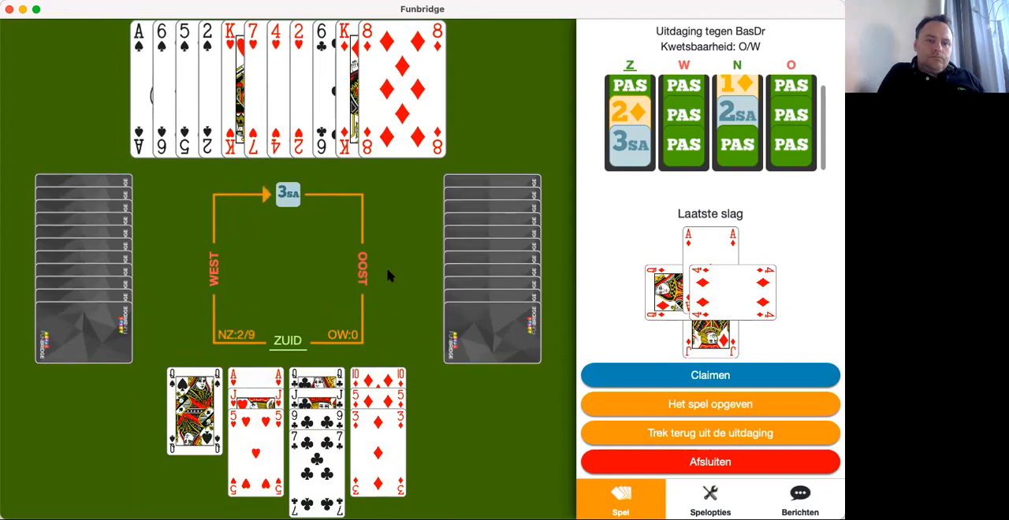
mouse_move(391, 237)
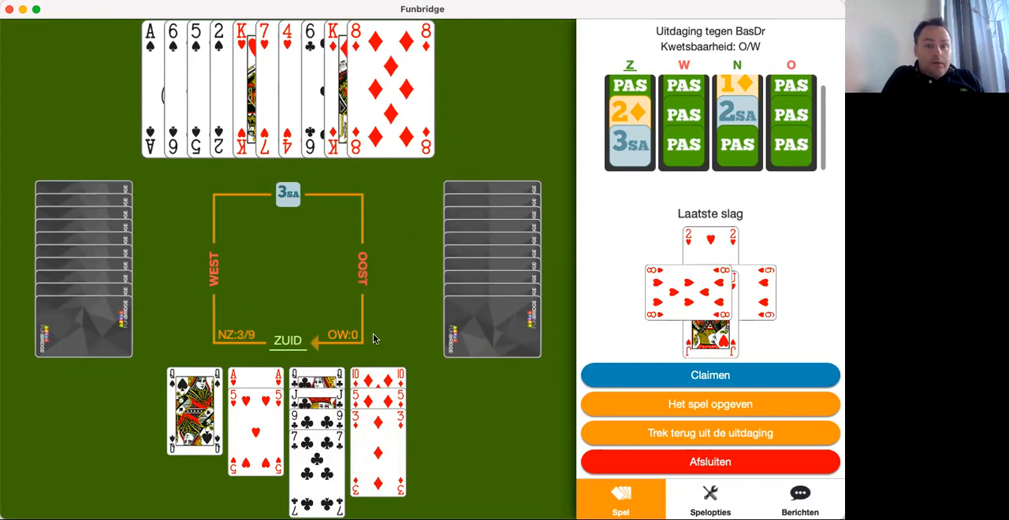
Step: Play out the last cards, concede the rest to East-West for nine tricks in 3SA (+400), and close board 1
left_click(378, 434)
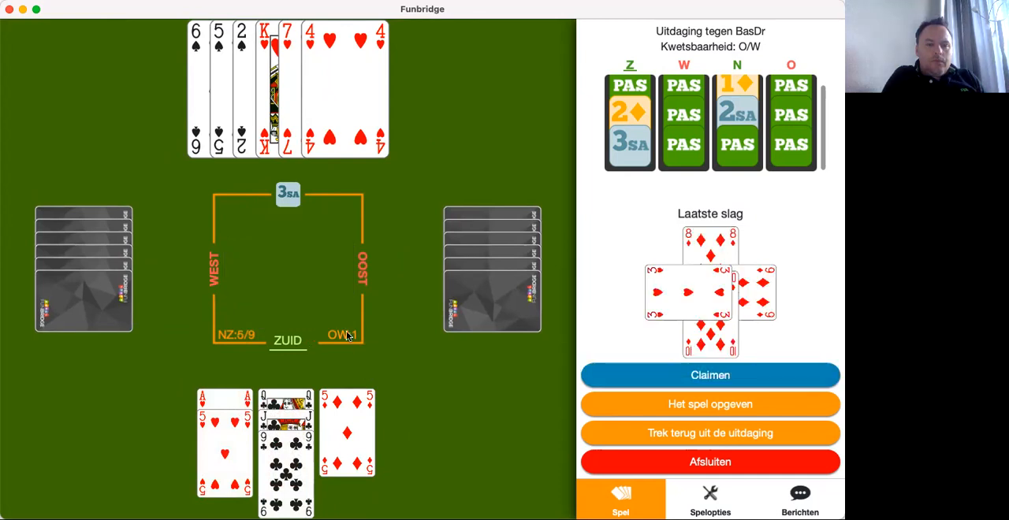
mouse_move(398, 371)
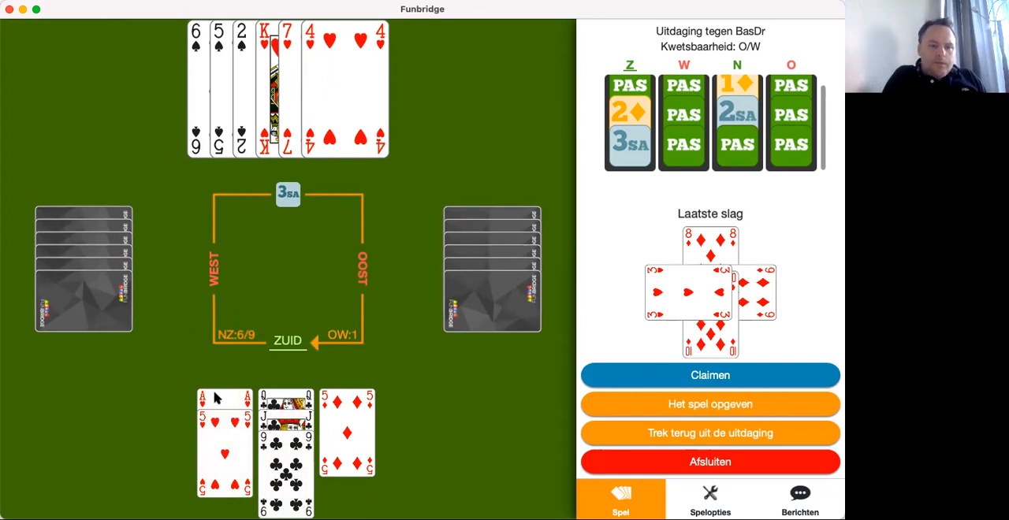
mouse_move(271, 325)
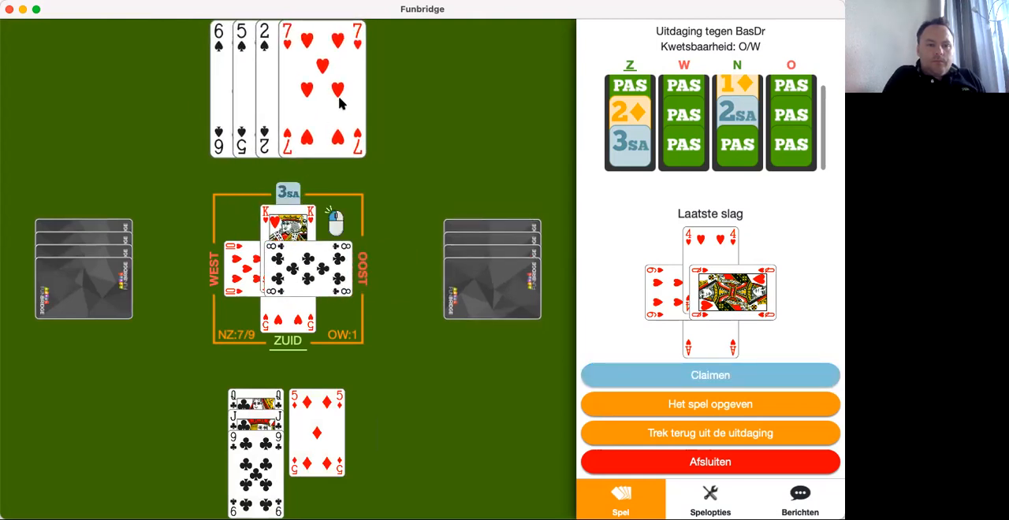
left_click(308, 276)
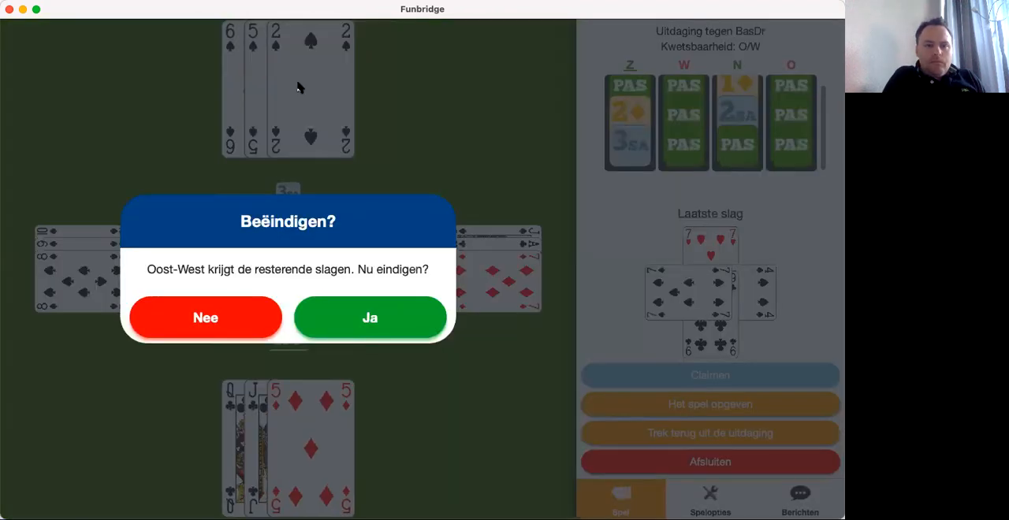
left_click(369, 319)
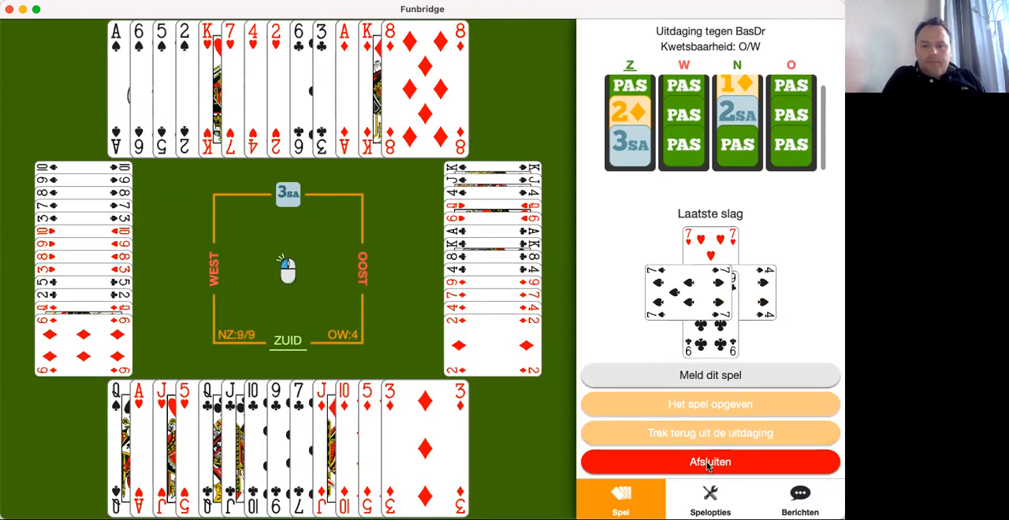
left_click(710, 462)
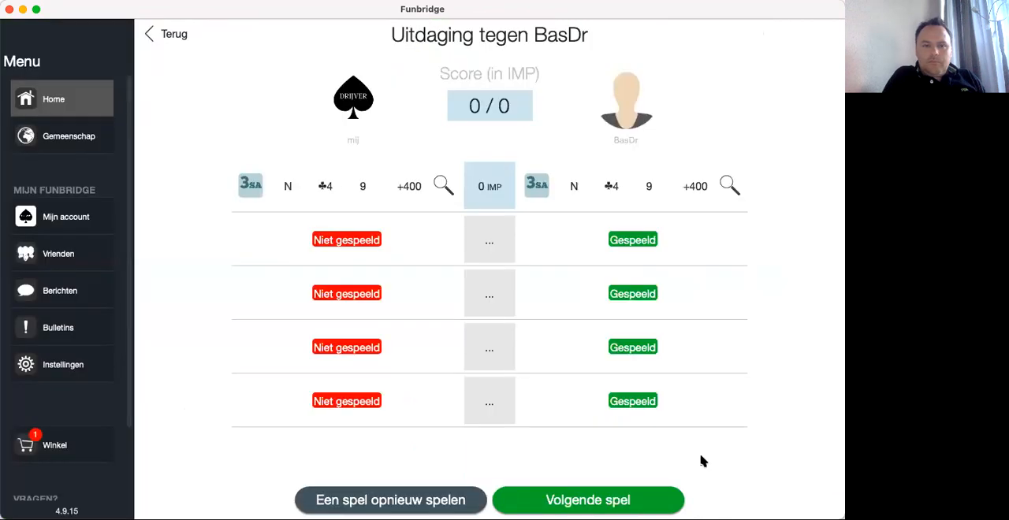
mouse_move(564, 191)
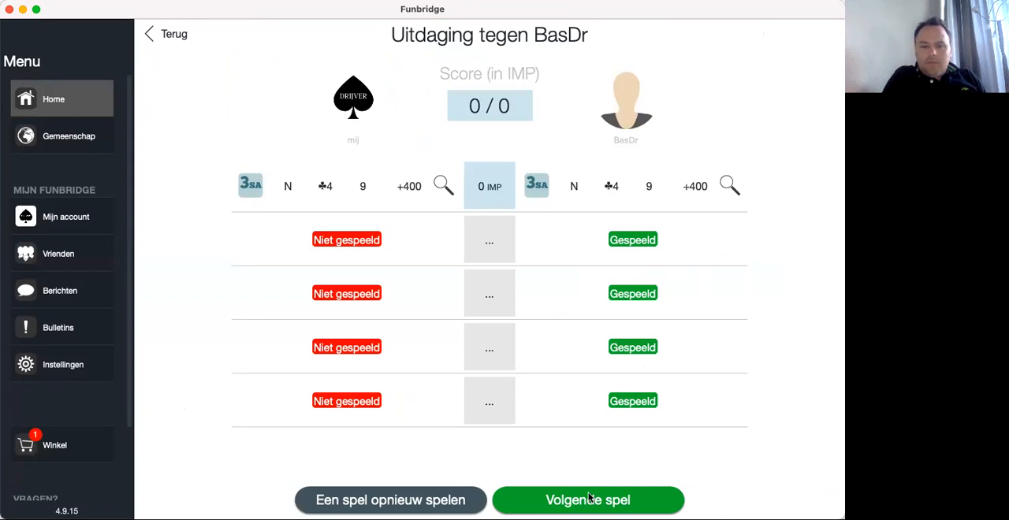
Step: Start board 2 of the challenge from the overview
left_click(586, 500)
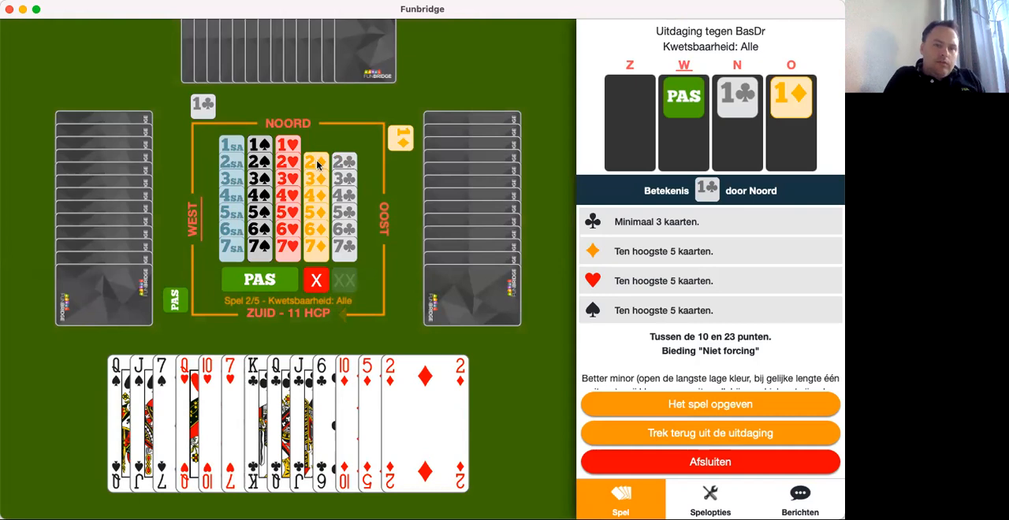
Step: Bid 2♦ over East's overcall, then 3♦, confirming each bid
left_click(316, 161)
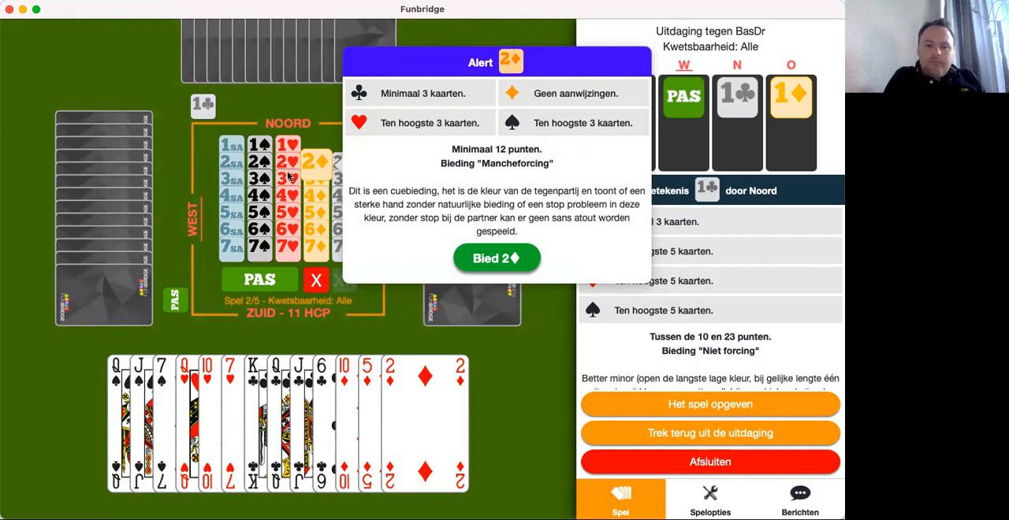
left_click(496, 258)
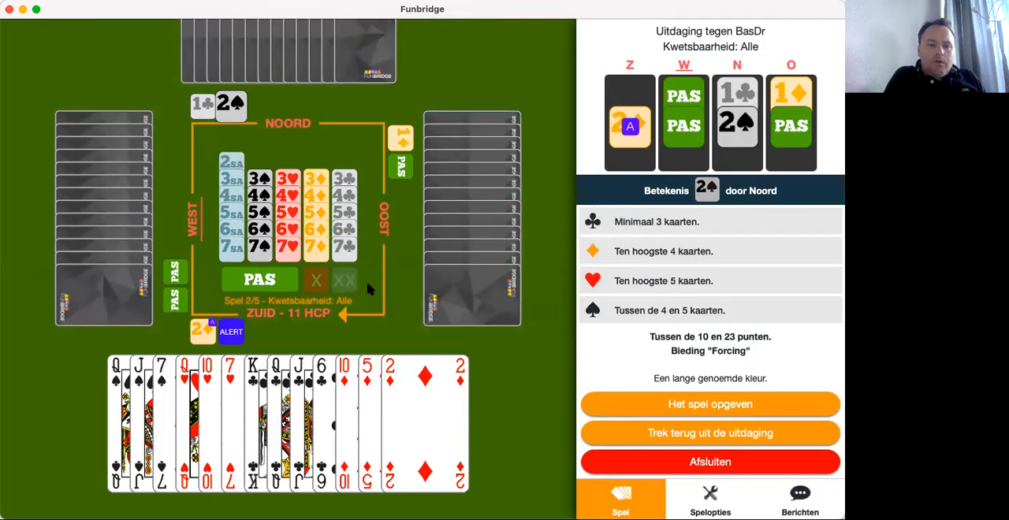
left_click(315, 178)
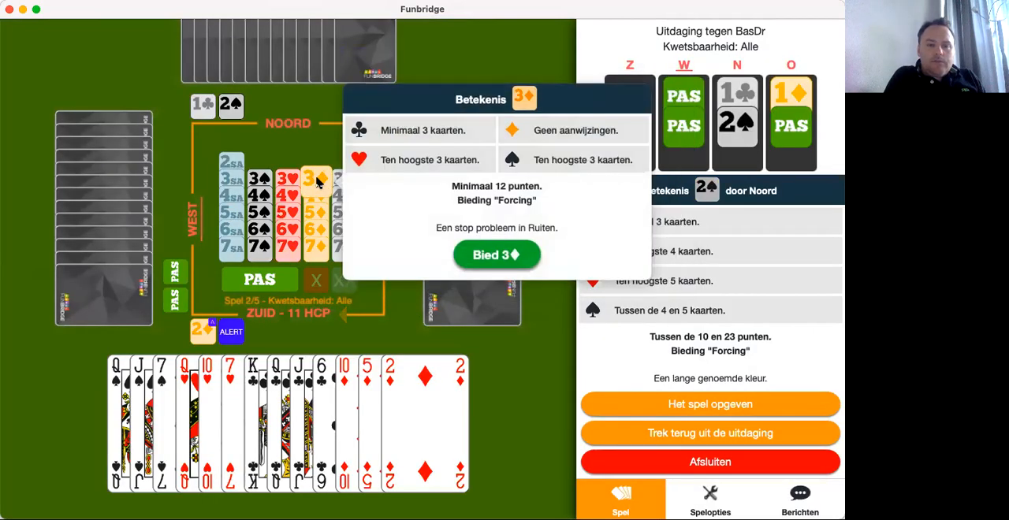
left_click(496, 255)
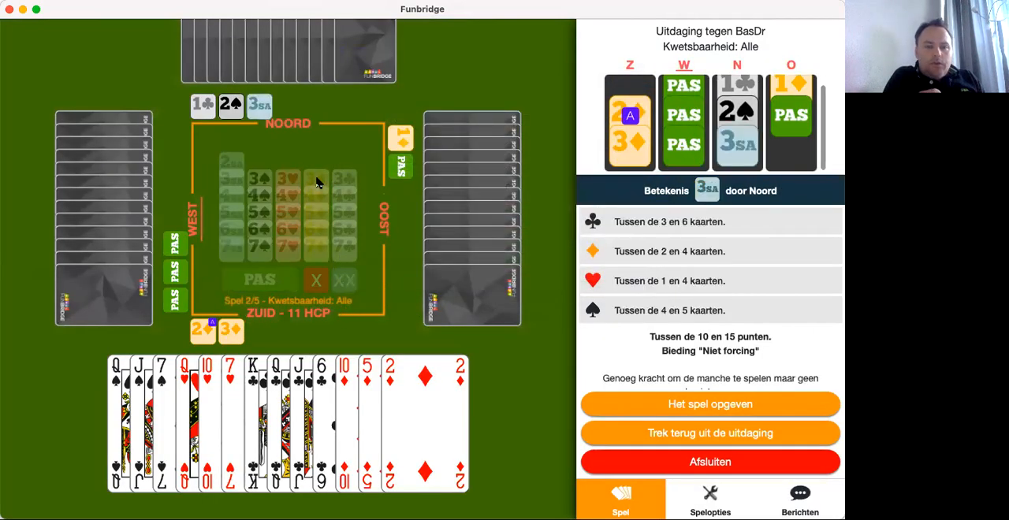
Step: Pass North's 3SA to end the auction and start playing the contract
left_click(259, 280)
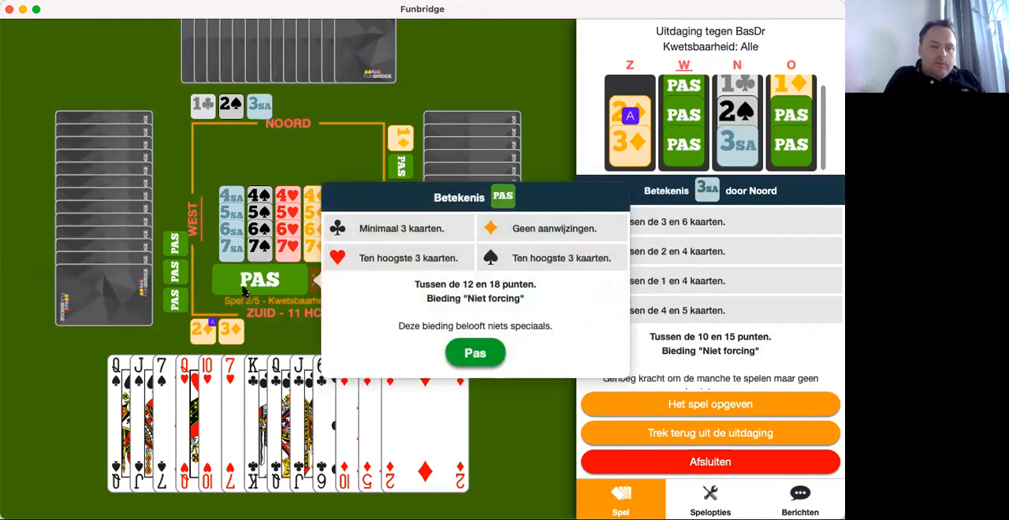
left_click(475, 353)
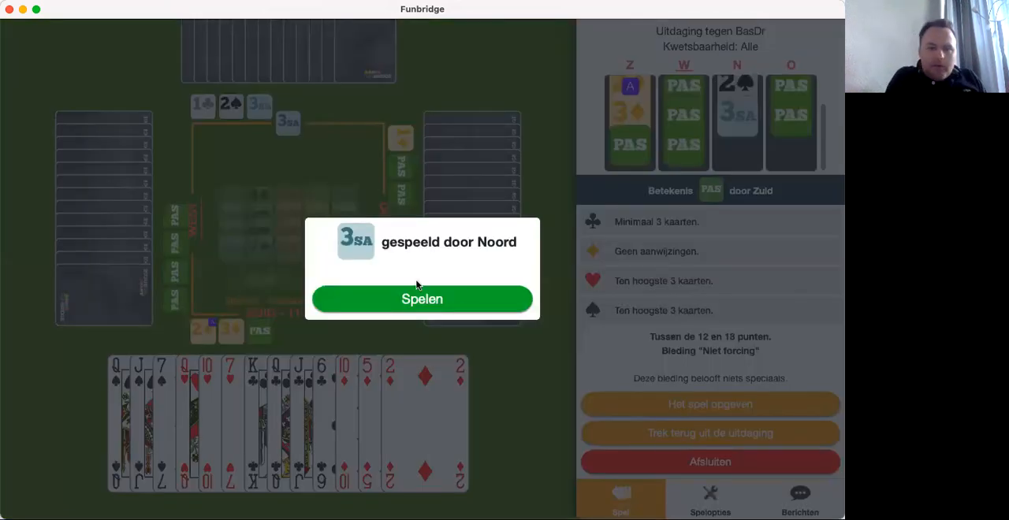
left_click(422, 300)
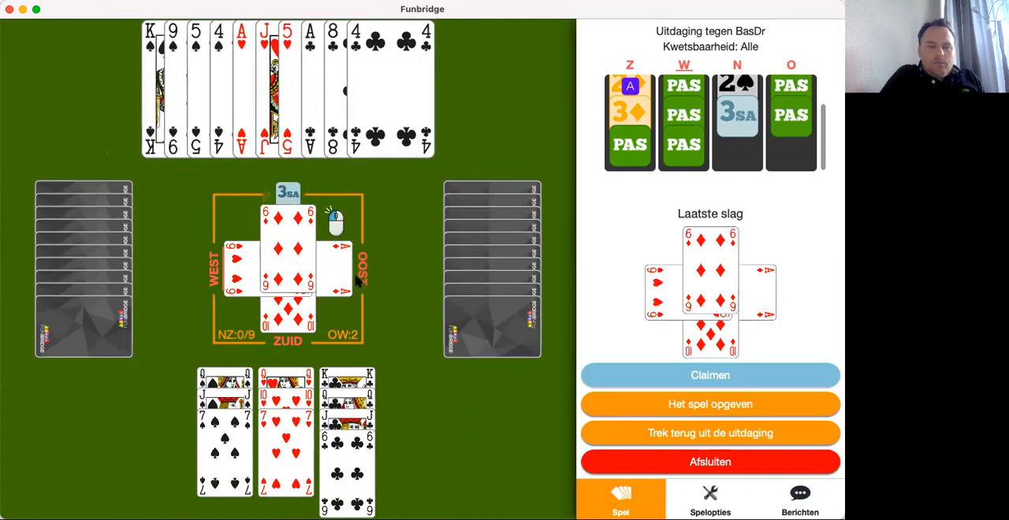
Step: Play a card, then claim the 6 remaining tricks, ending board 2 at -200 and 0/7 IMP
left_click(287, 260)
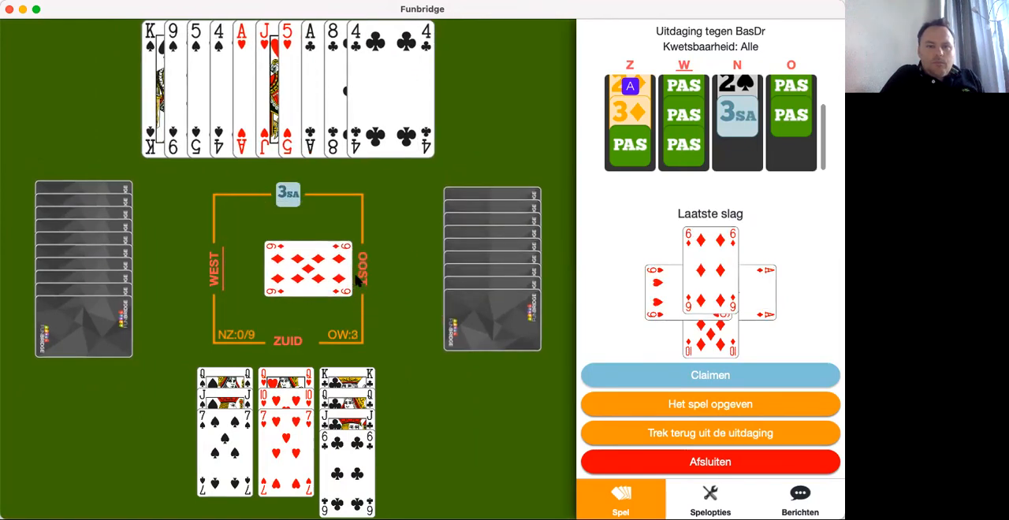
mouse_move(217, 455)
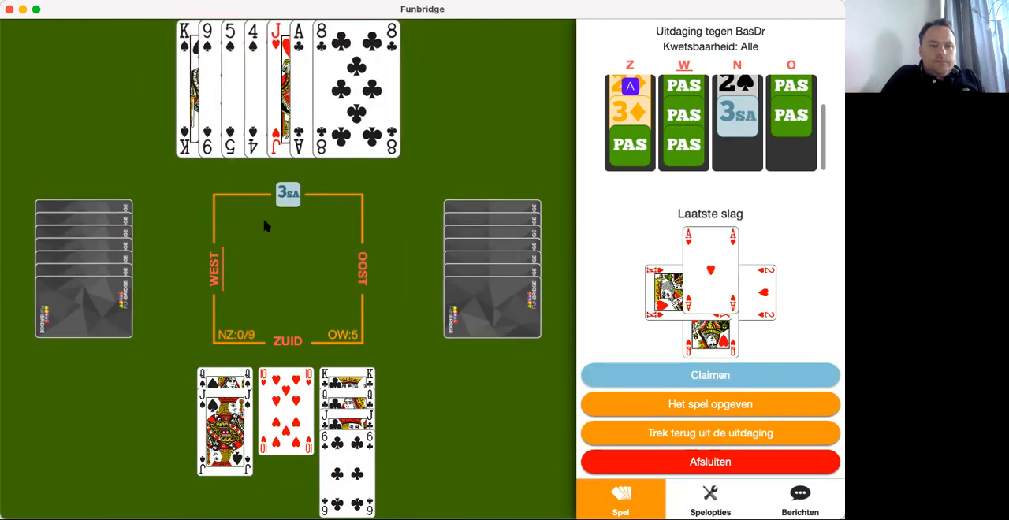
left_click(710, 375)
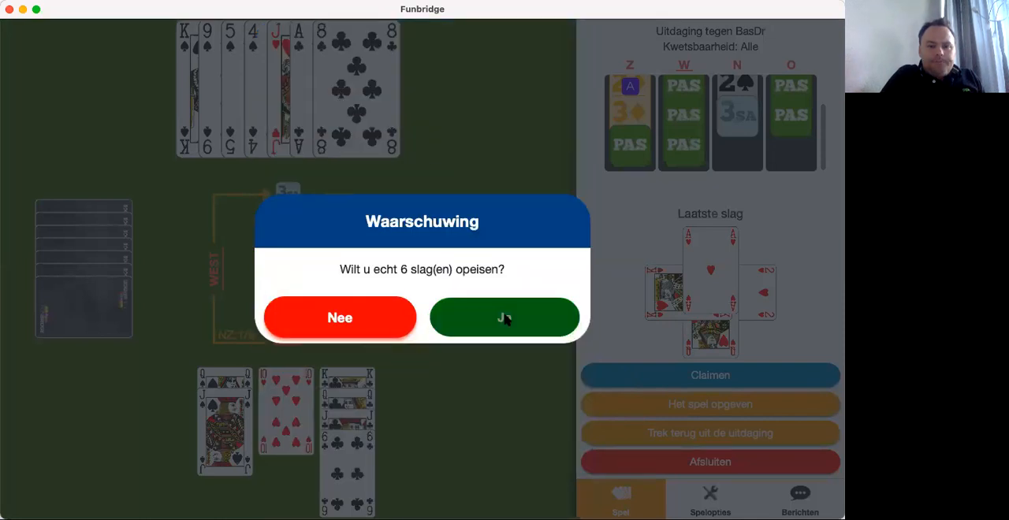
left_click(505, 317)
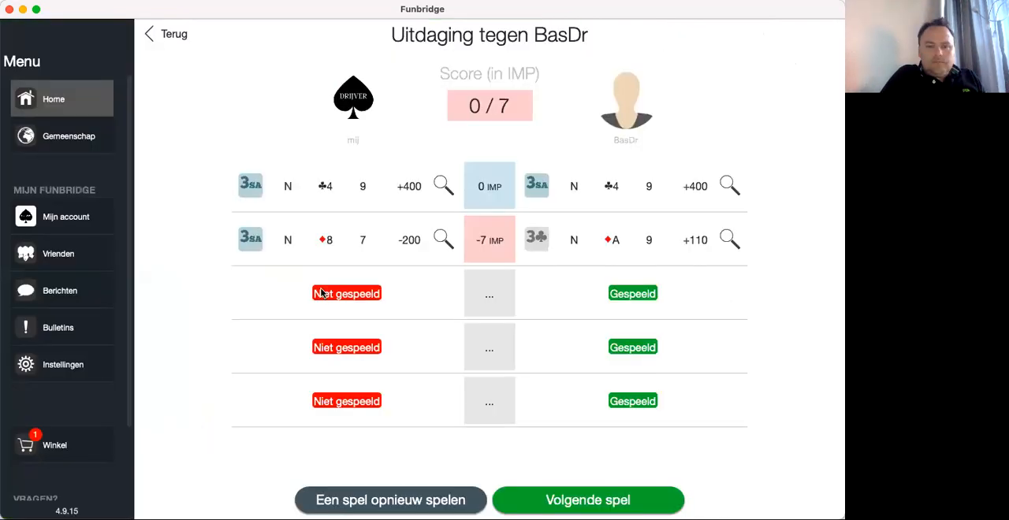
mouse_move(549, 262)
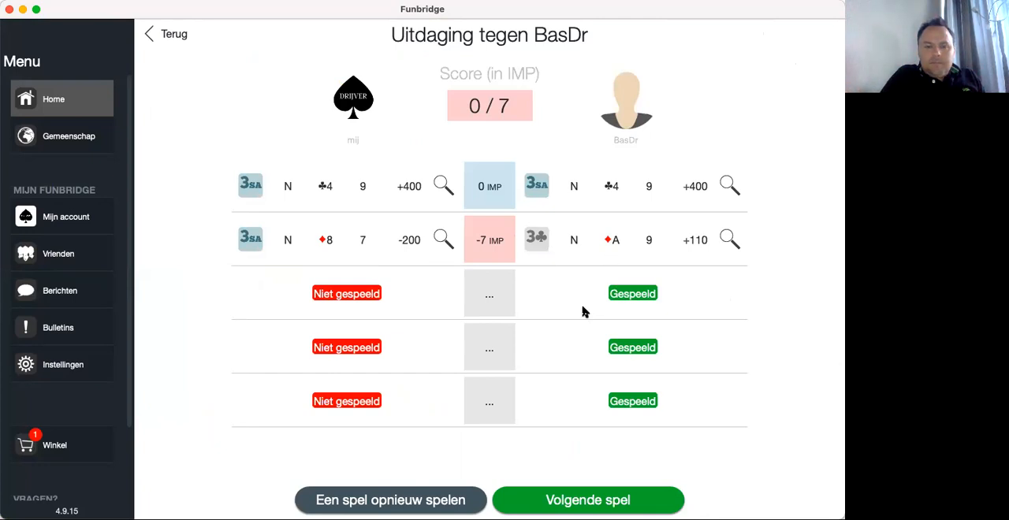
mouse_move(577, 255)
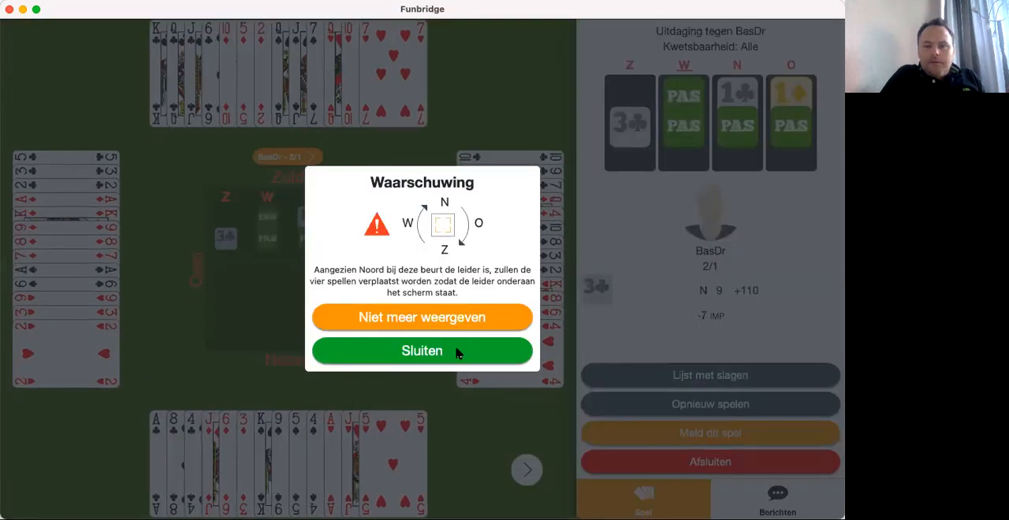
Step: Dismiss the warning on BasDr's board 2 review, close it, and start board 3
left_click(423, 350)
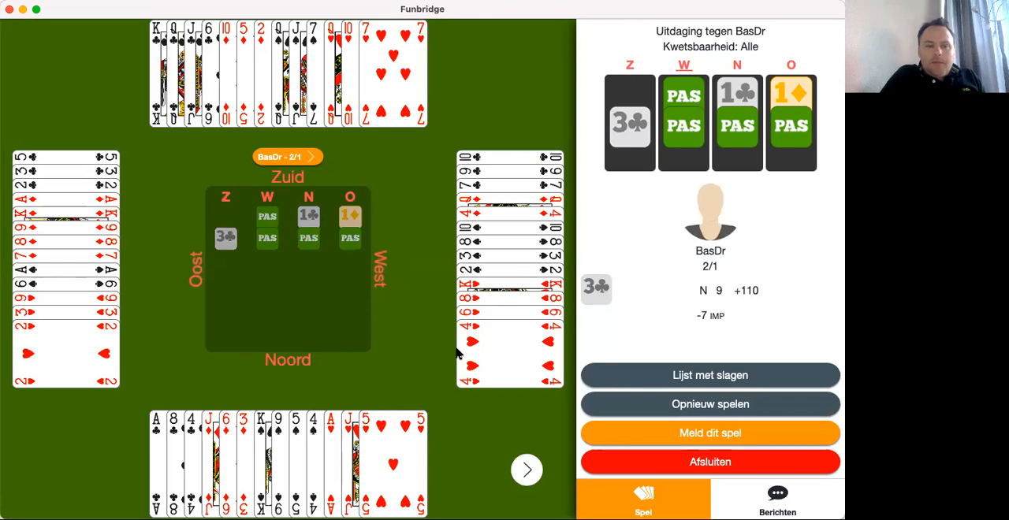
mouse_move(226, 243)
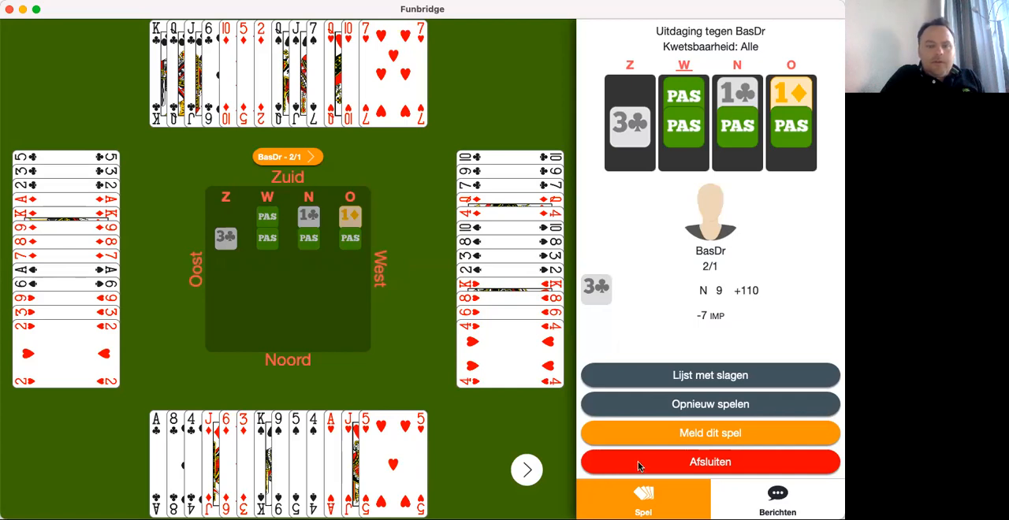
mouse_move(645, 470)
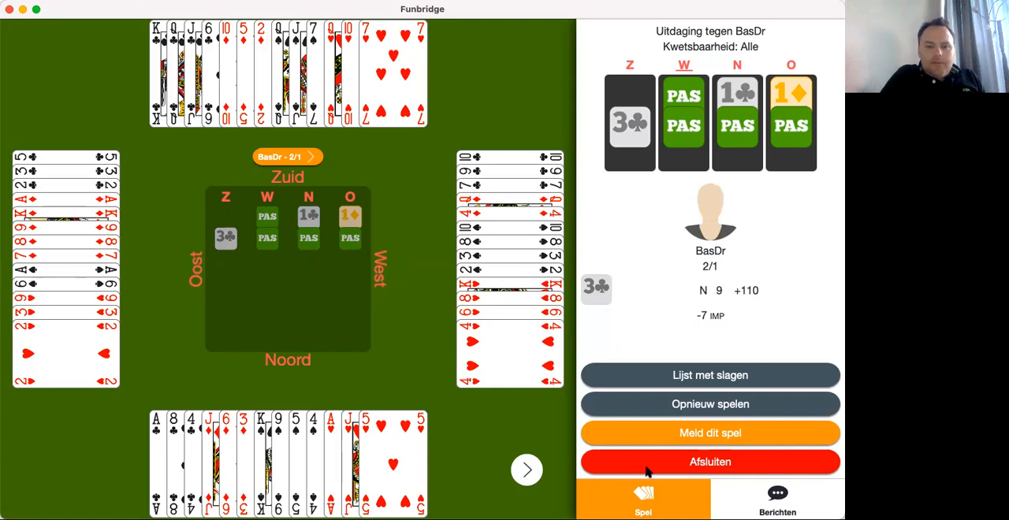
left_click(709, 462)
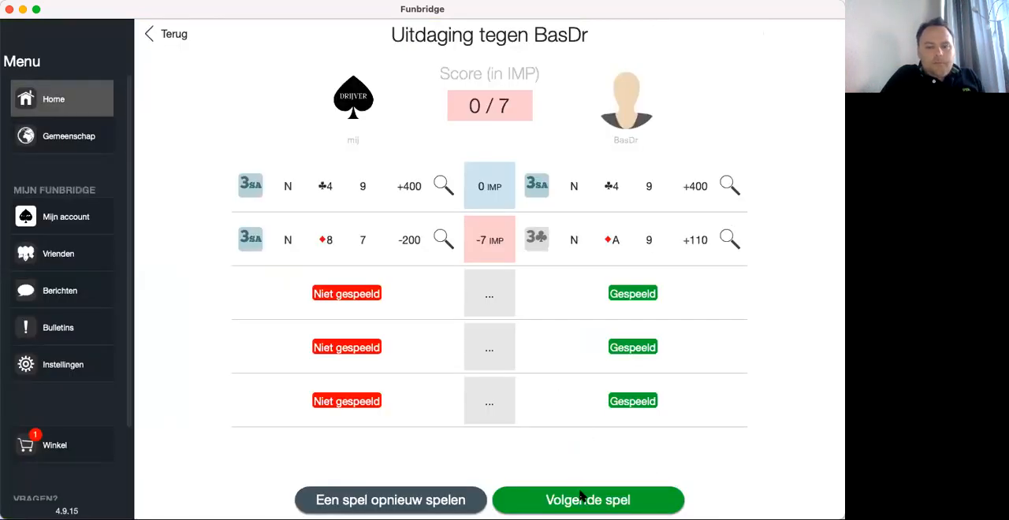
left_click(586, 500)
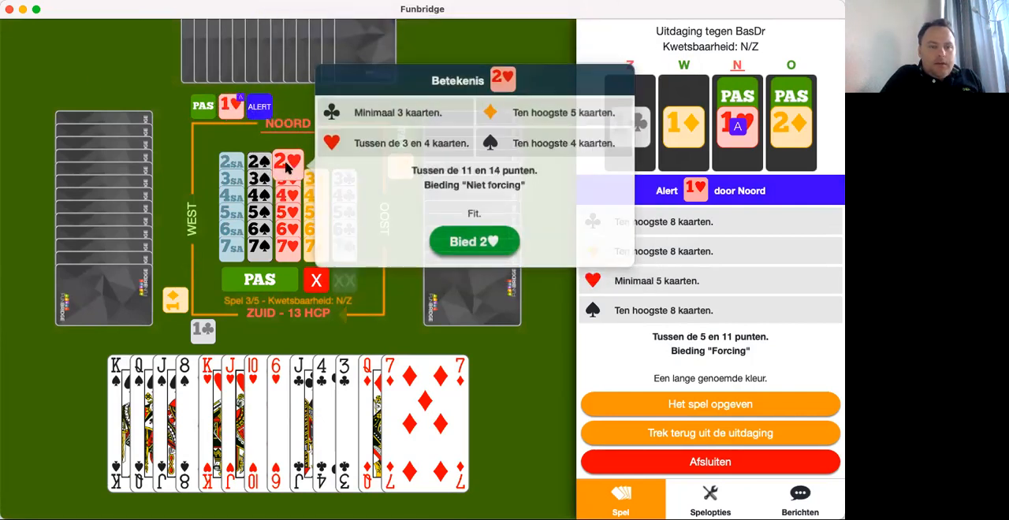
Step: Confirm the 2♥ bid and begin defending against West's 4♦ contract
left_click(473, 241)
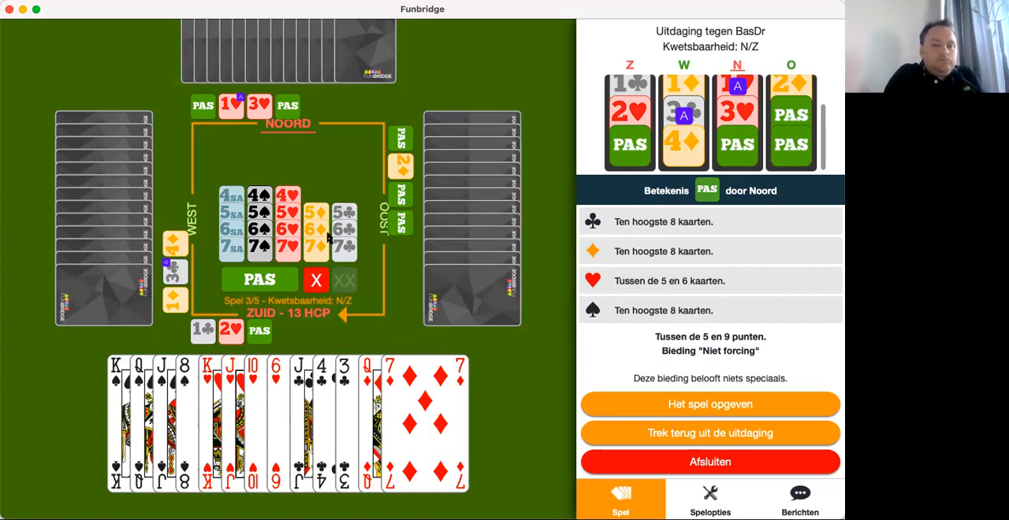
mouse_move(372, 270)
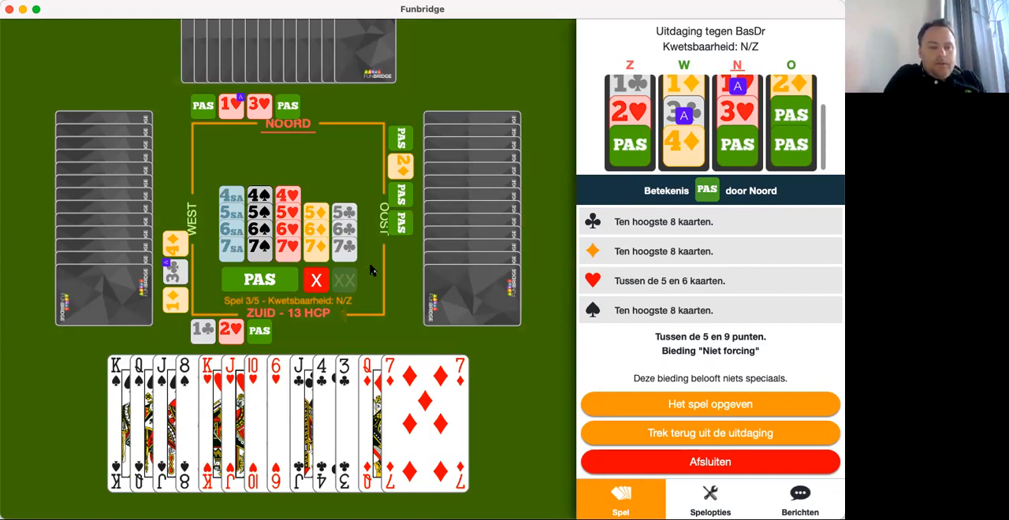
mouse_move(394, 317)
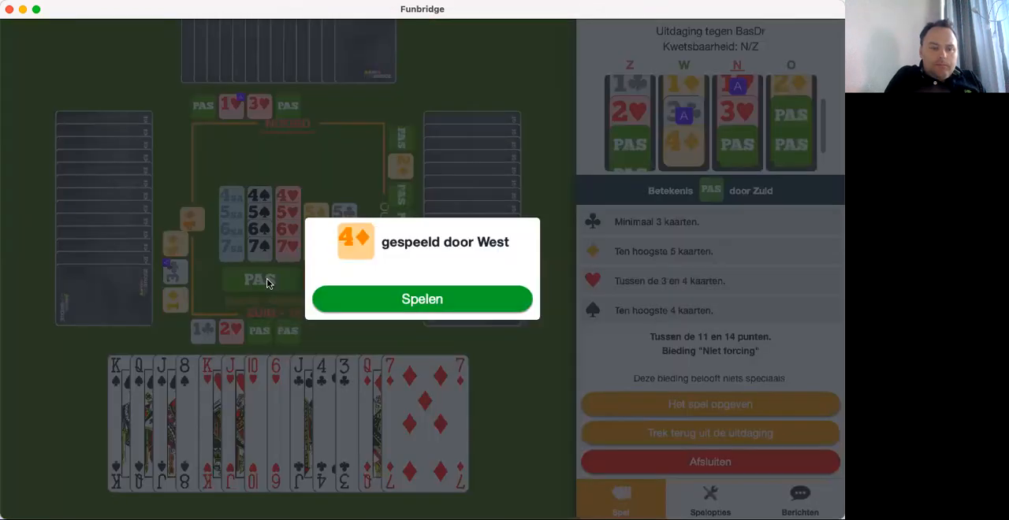
left_click(423, 300)
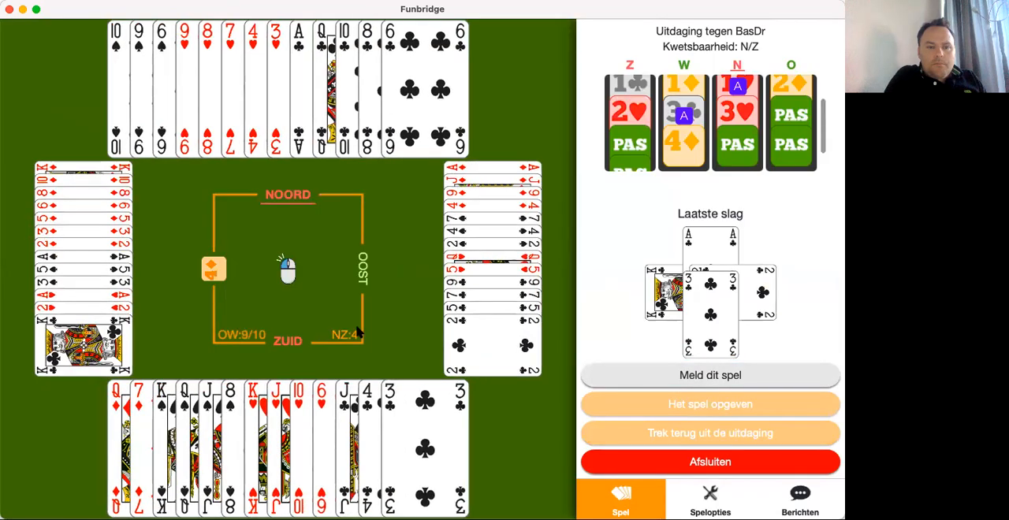
mouse_move(341, 312)
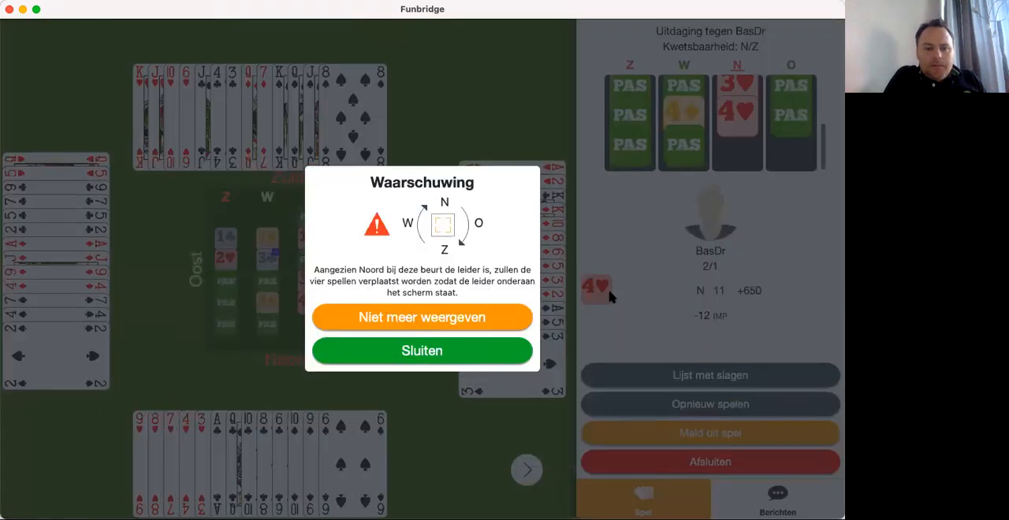
left_click(423, 350)
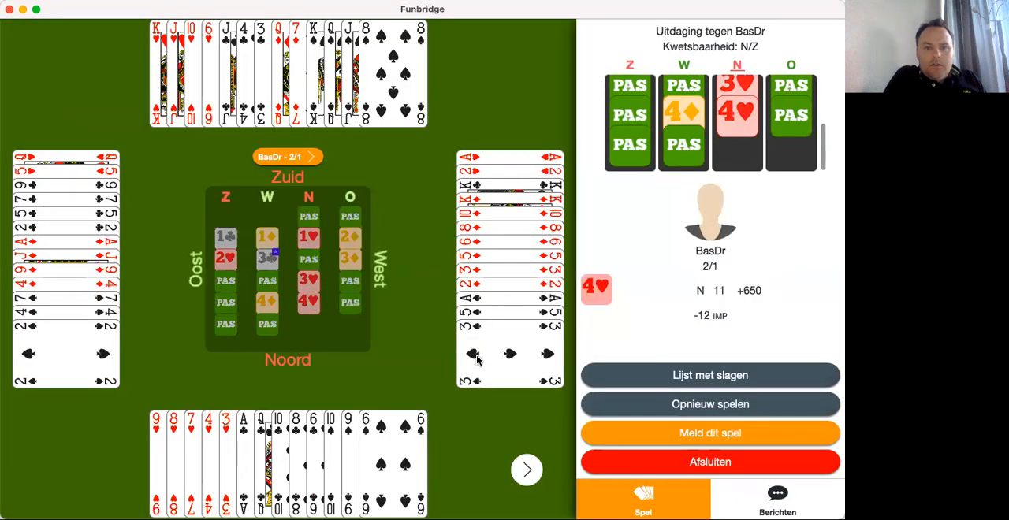
mouse_move(436, 349)
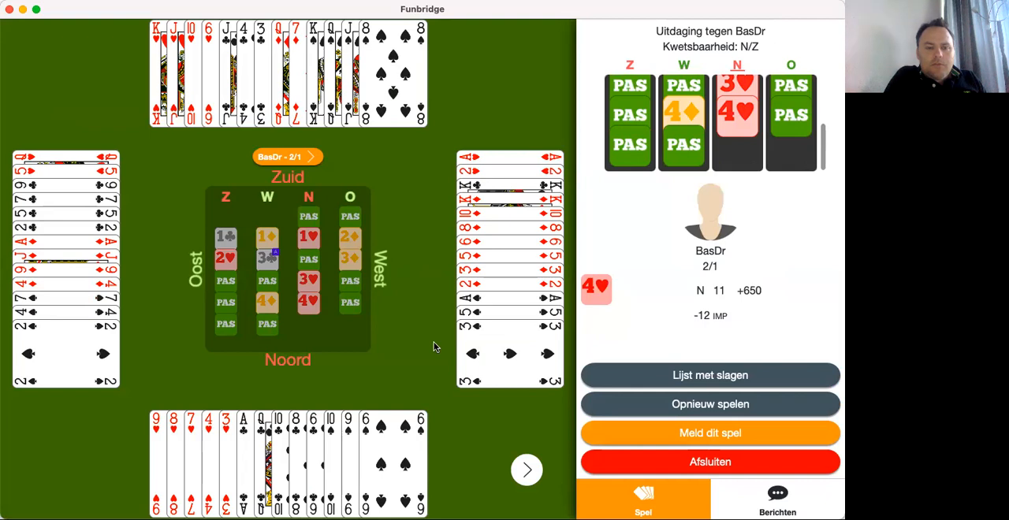
mouse_move(489, 413)
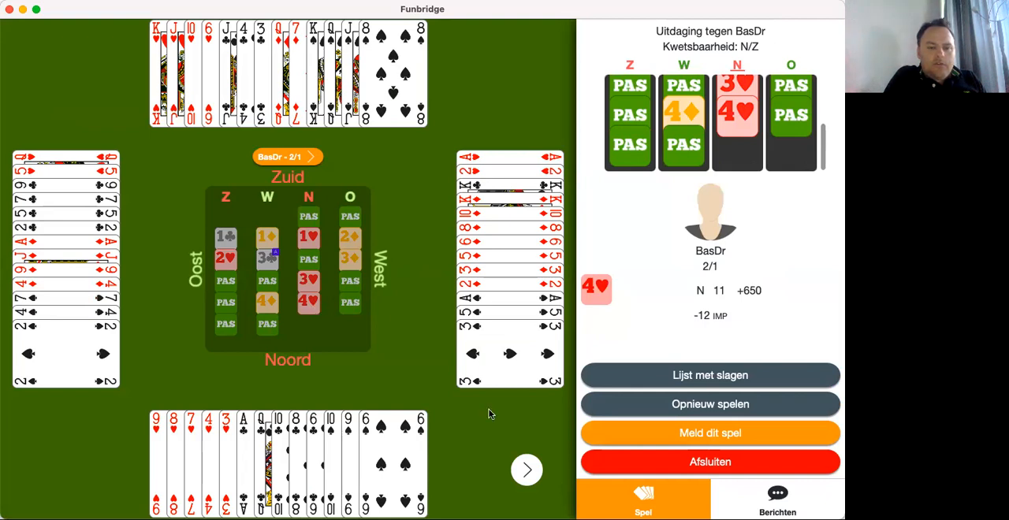
left_click(710, 461)
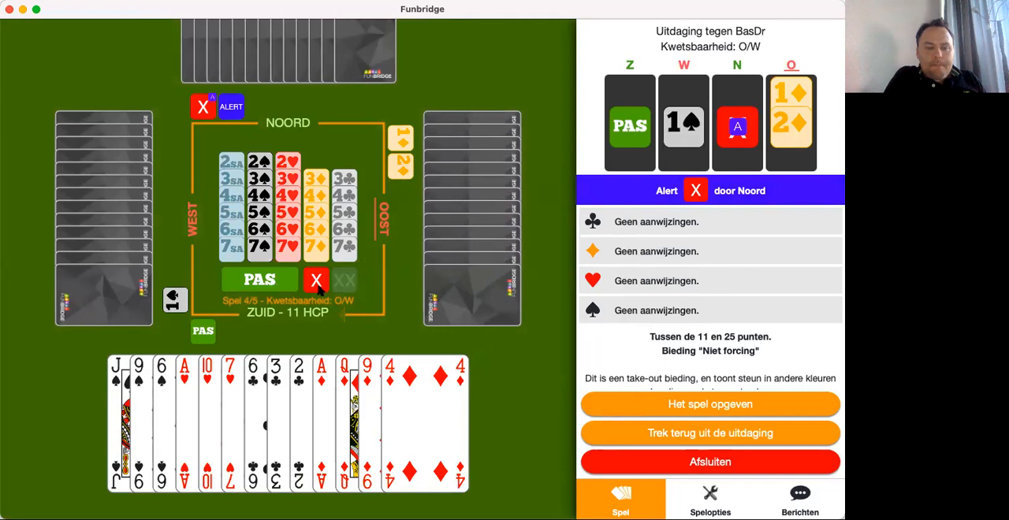
Step: Double East-West in the board 4 auction and confirm the doublet
left_click(315, 280)
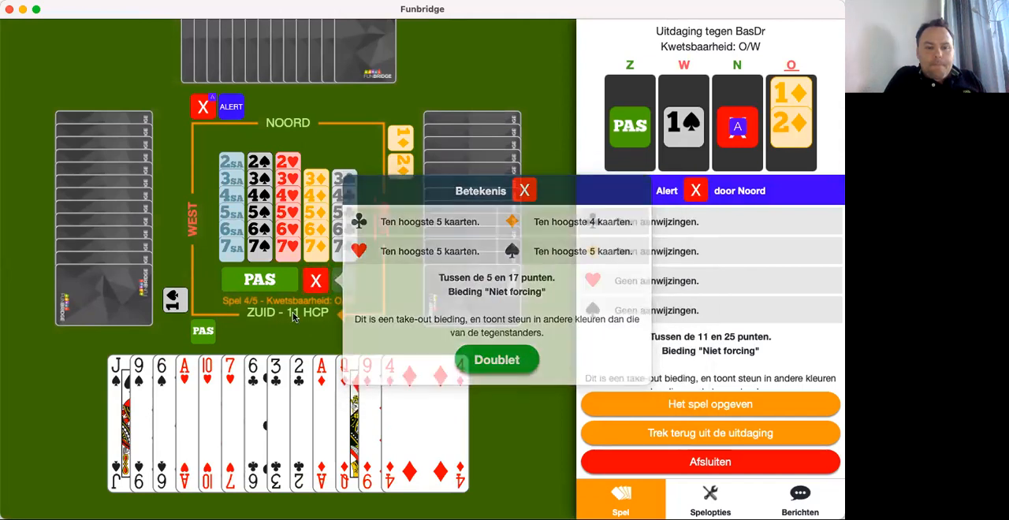
left_click(261, 281)
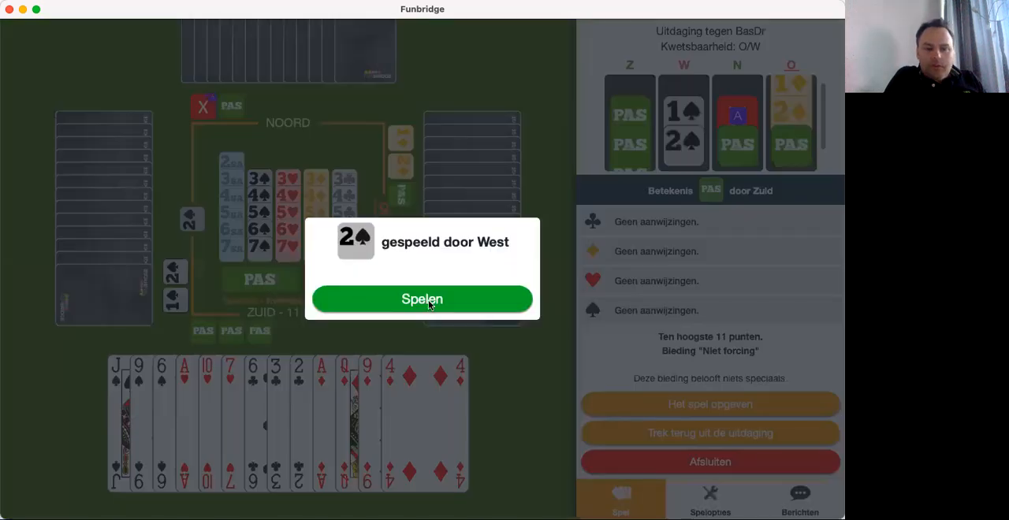
left_click(422, 300)
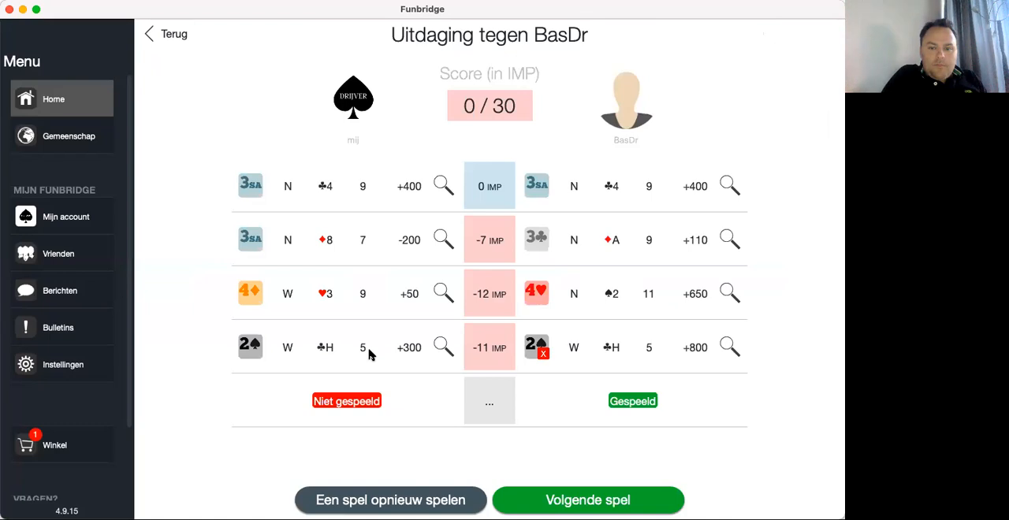
mouse_move(552, 463)
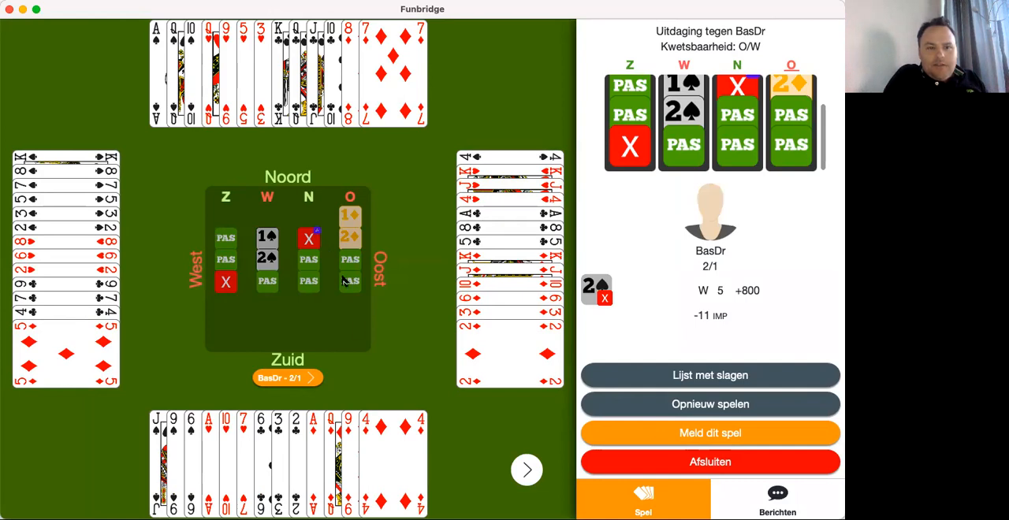
mouse_move(357, 330)
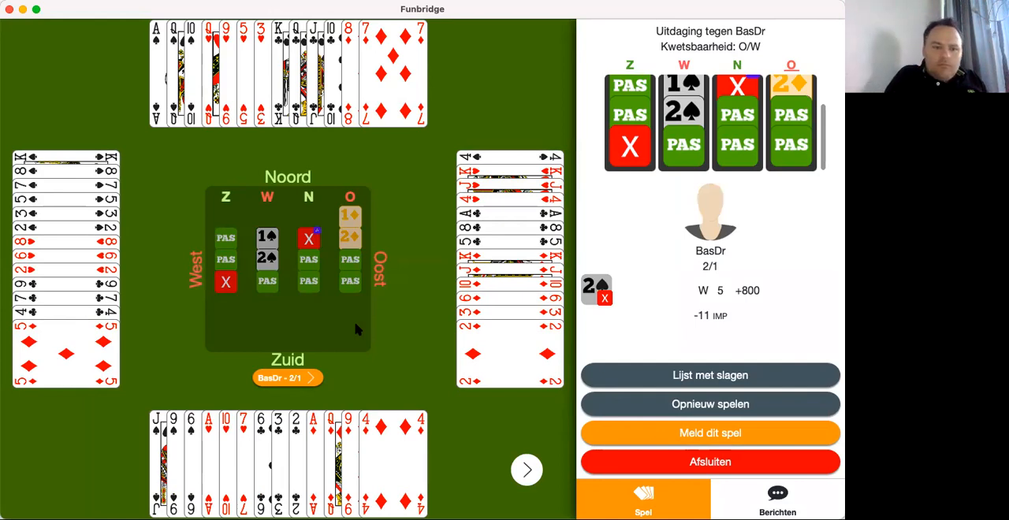
mouse_move(307, 240)
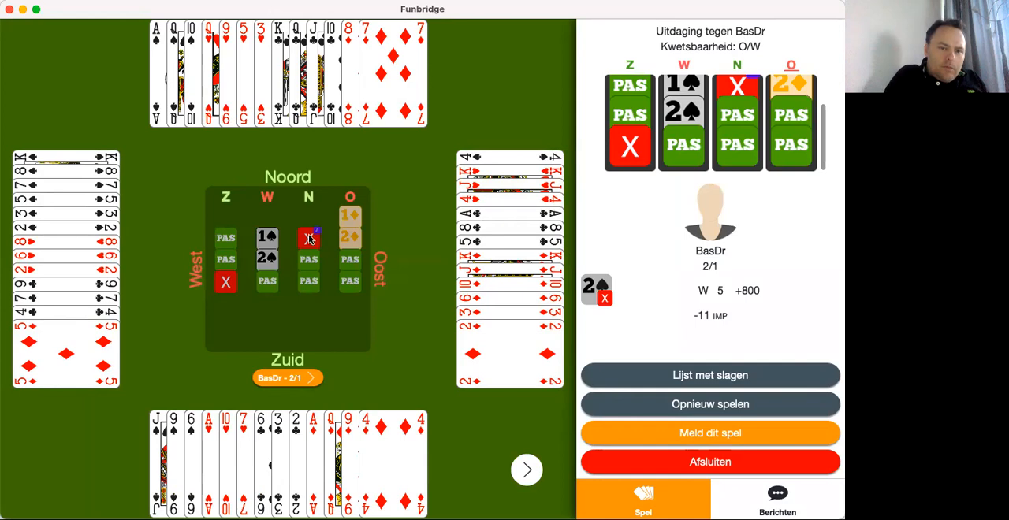
left_click(310, 240)
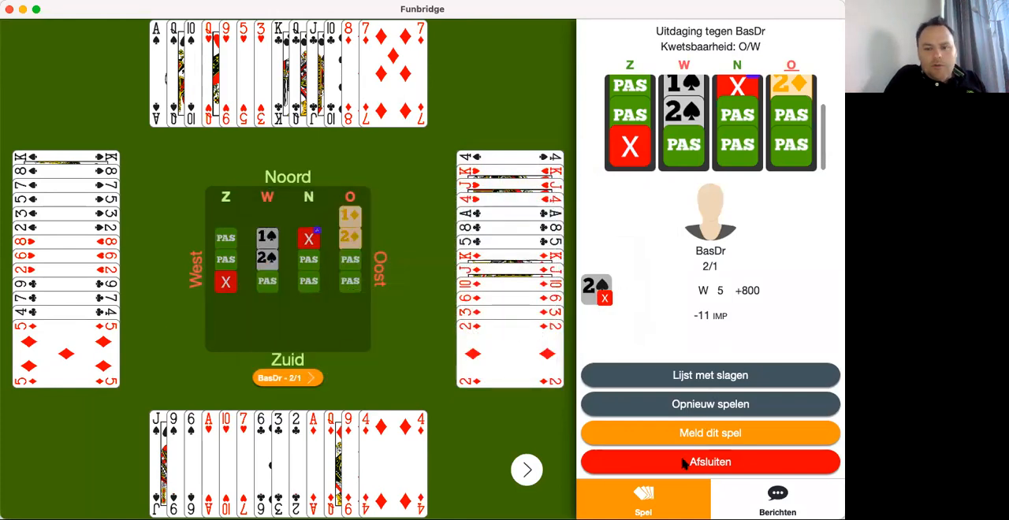
Step: Move to board 5, open 1SA, and answer North's 2♦ transfer with 2♥ on the way to 4♥
left_click(710, 462)
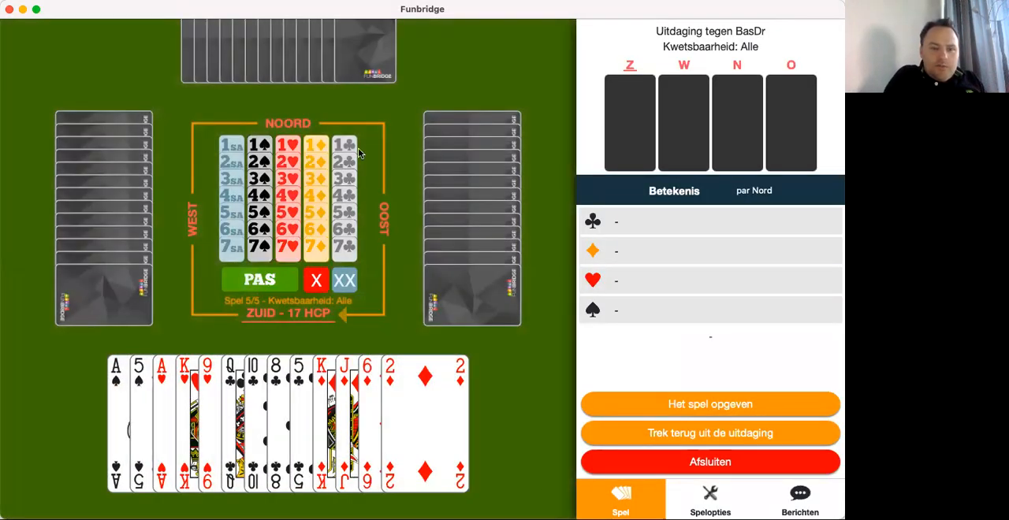
left_click(230, 146)
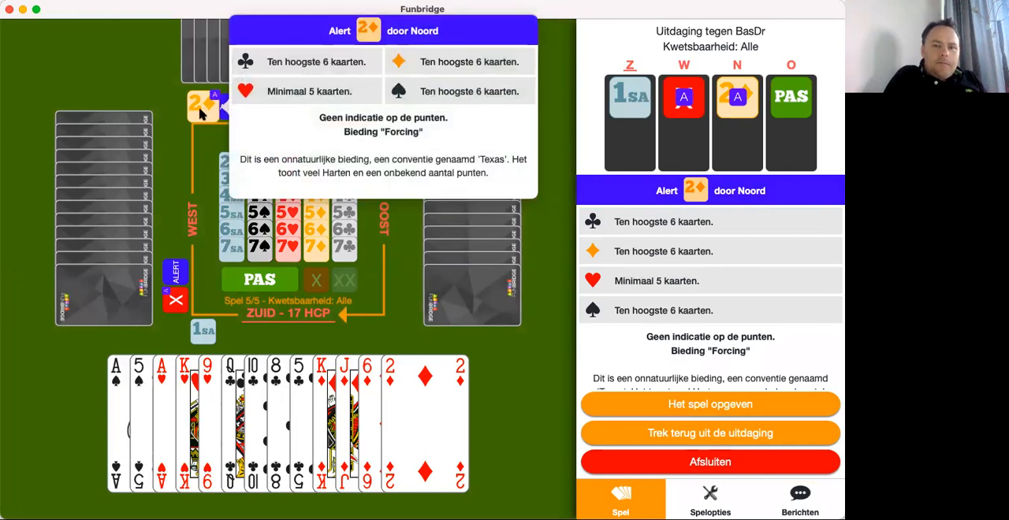
mouse_move(171, 164)
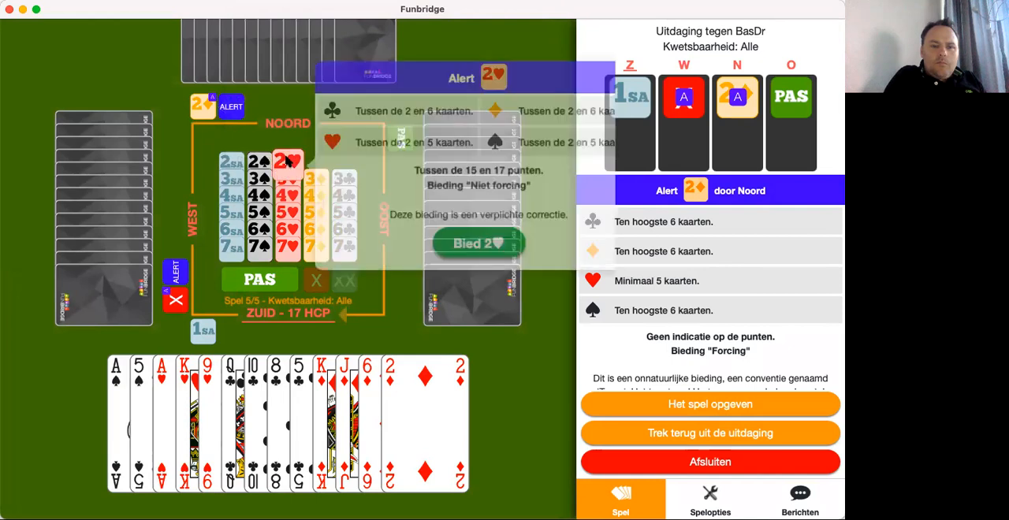
left_click(476, 243)
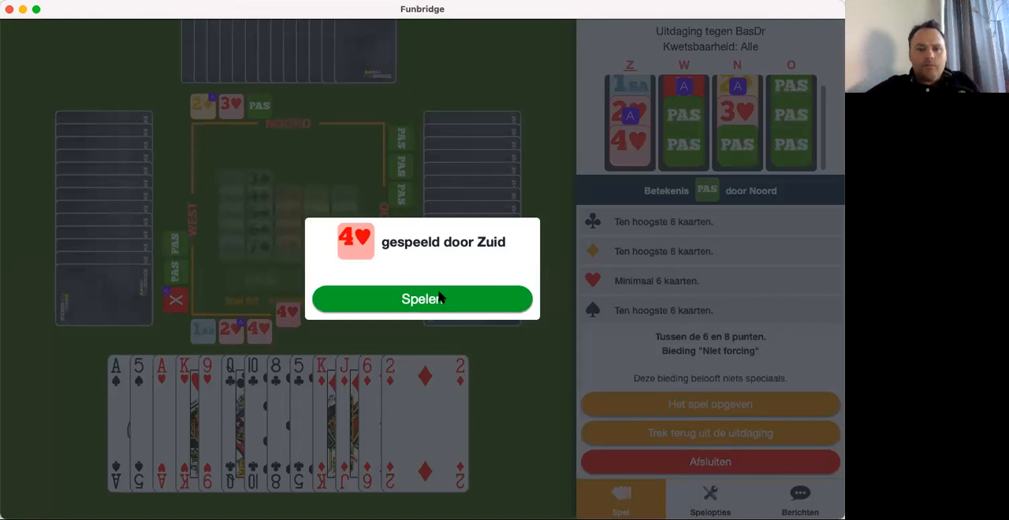
Step: Play the 4♥ contract as South through the opening tricks and ask to claim the remaining tricks
left_click(422, 300)
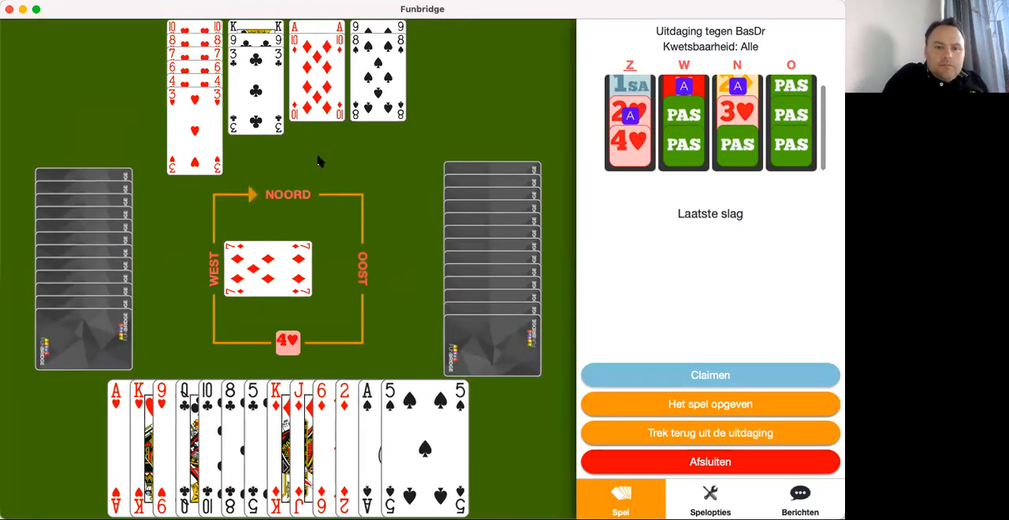
left_click(317, 64)
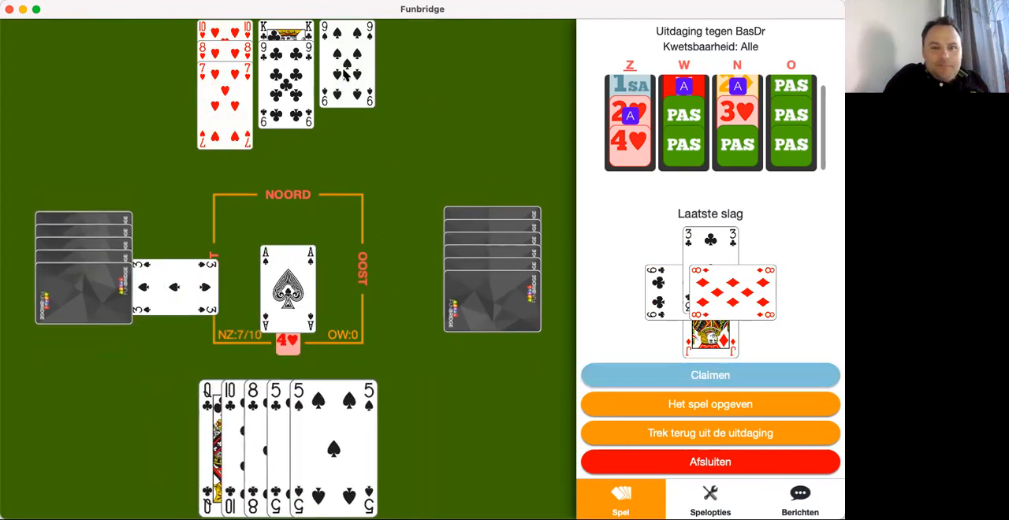
left_click(347, 76)
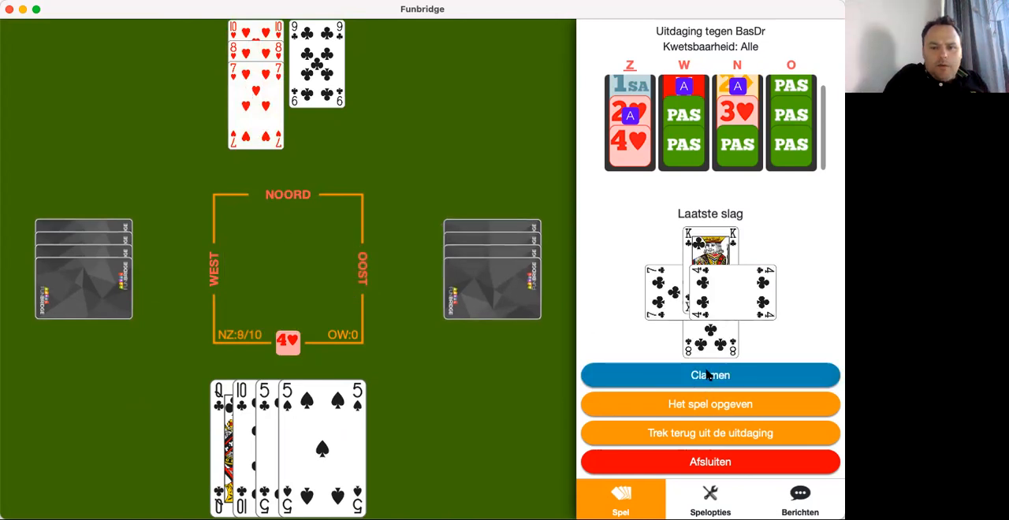
left_click(710, 375)
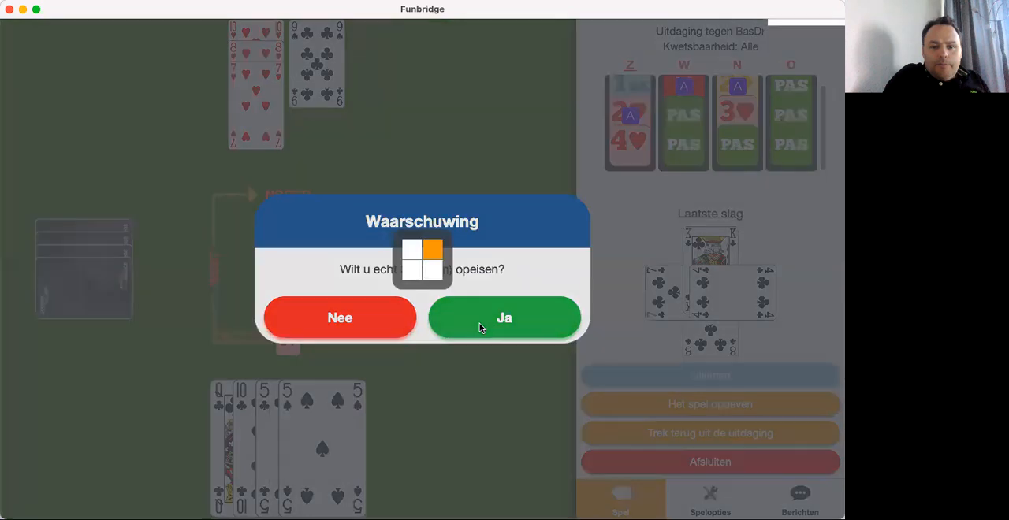
left_click(504, 317)
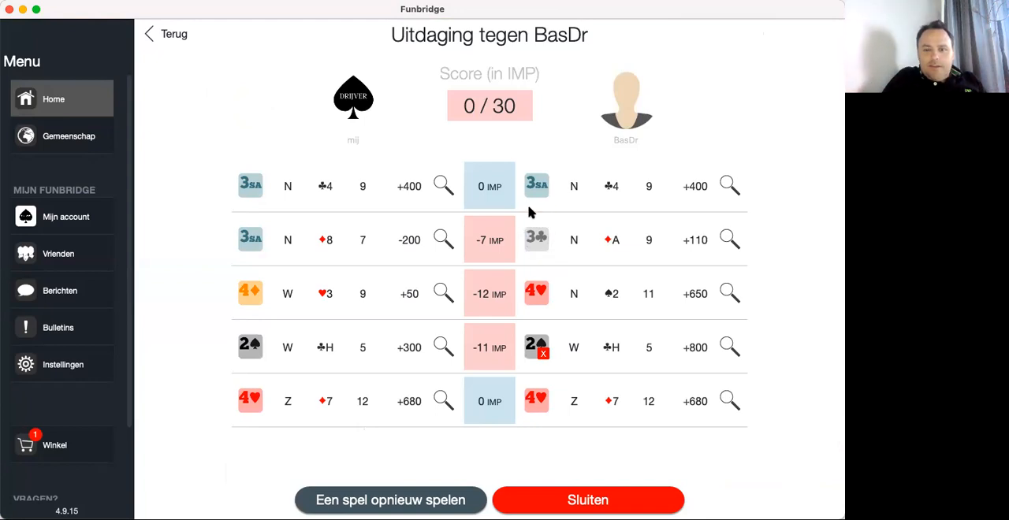
mouse_move(524, 238)
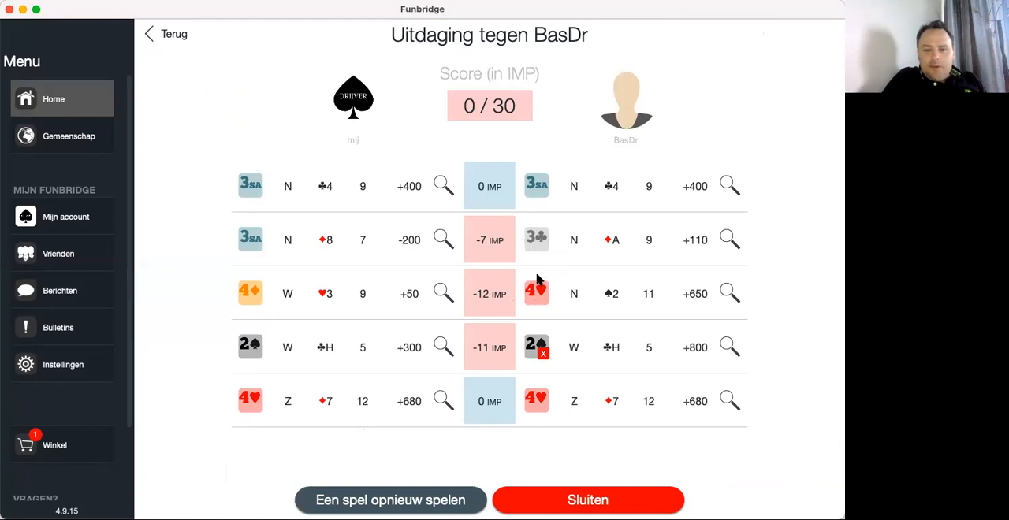
mouse_move(529, 344)
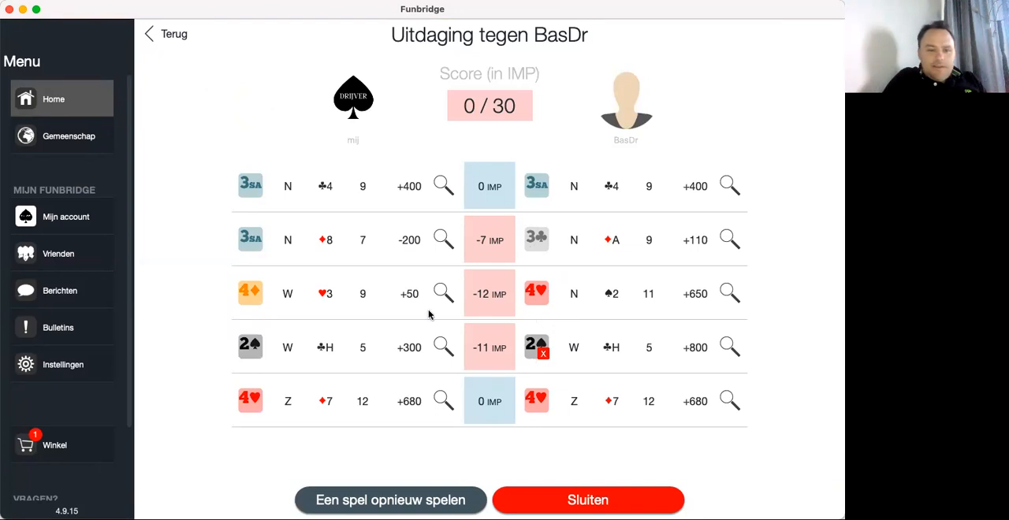
mouse_move(505, 336)
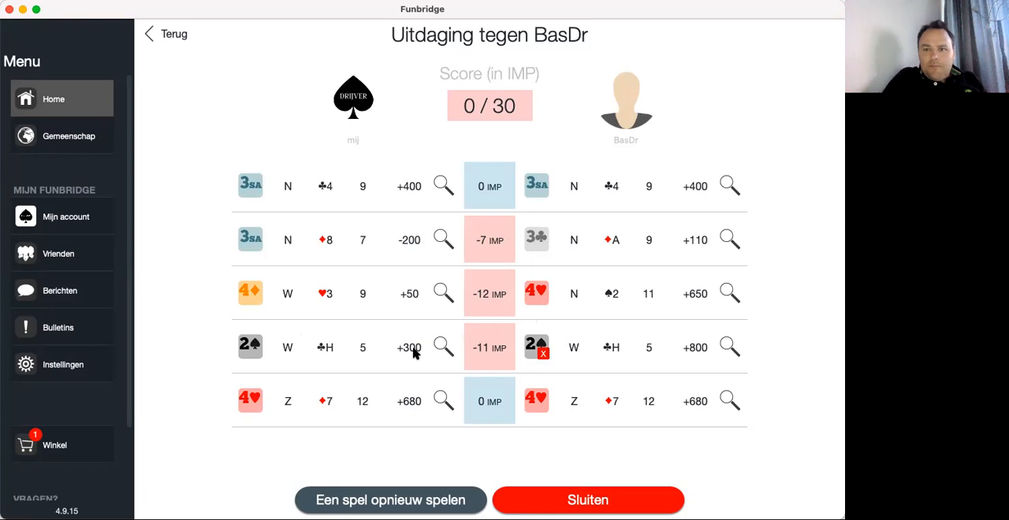
mouse_move(574, 338)
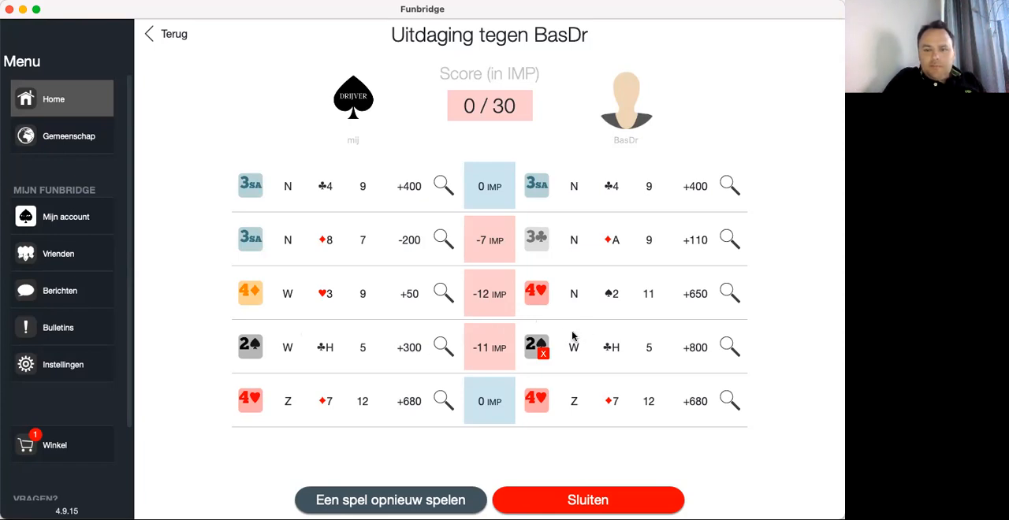
mouse_move(544, 355)
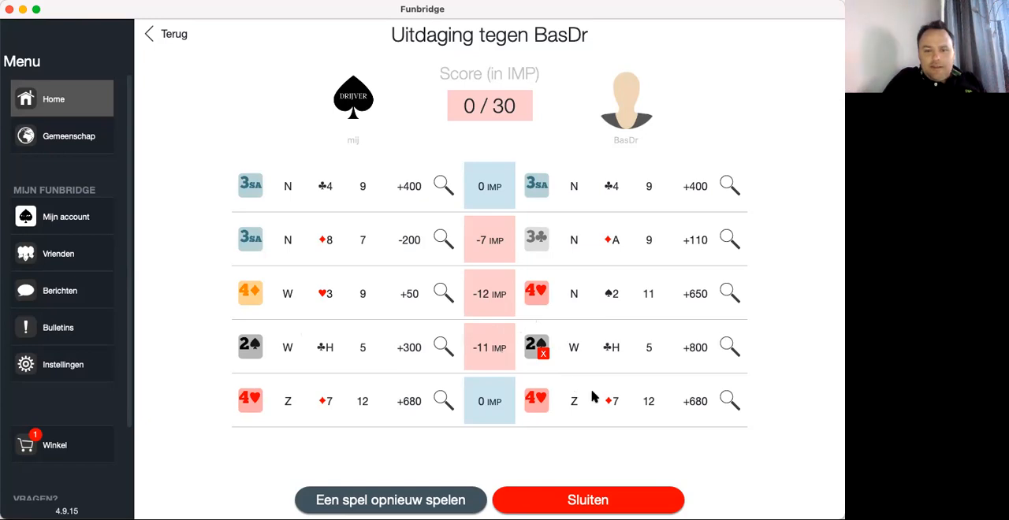
mouse_move(594, 445)
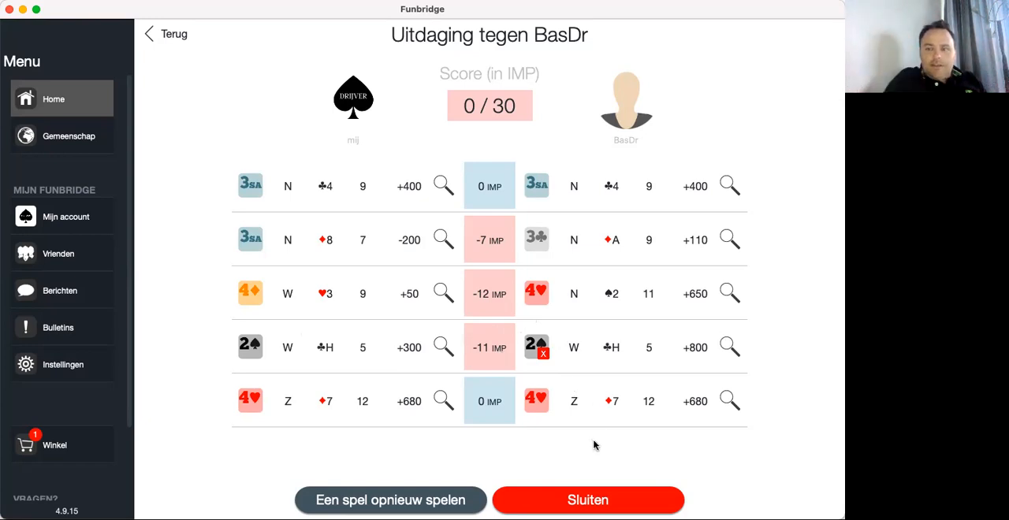
mouse_move(765, 12)
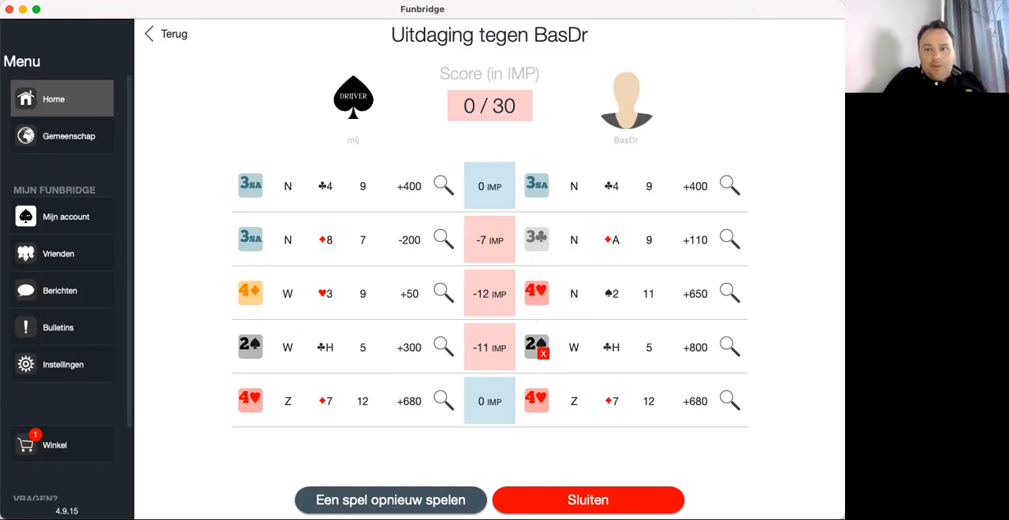
mouse_move(813, 44)
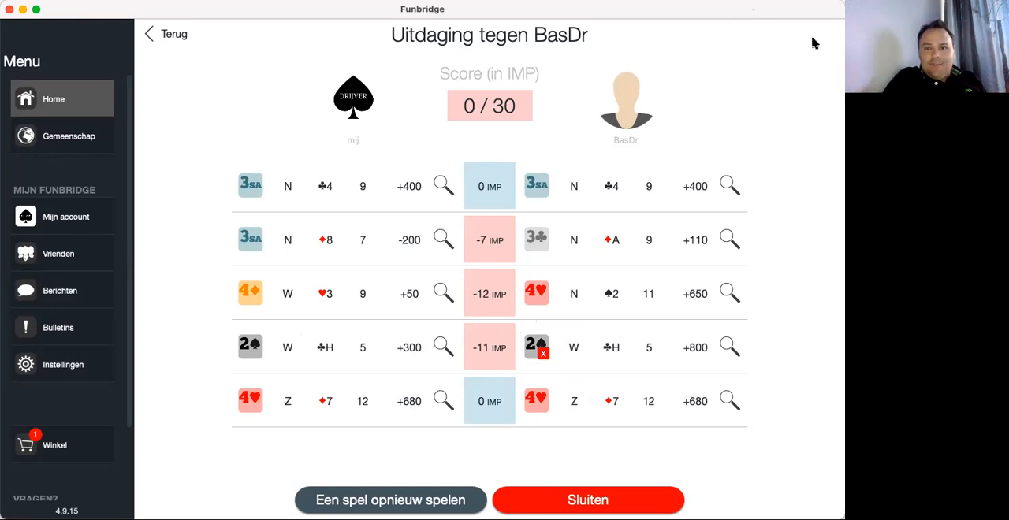